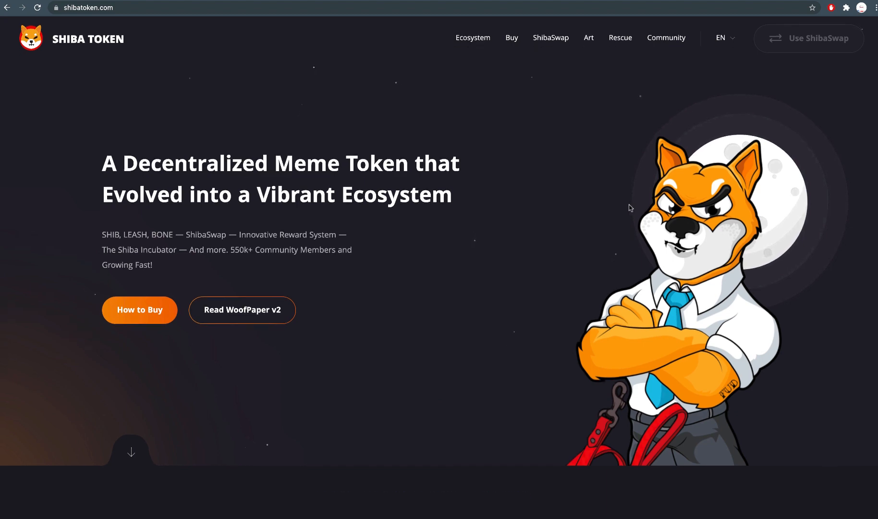
Step: Scroll the shibatoken.com homepage to the token cards and highlight the LEASH description paragraph
scroll(down, 3)
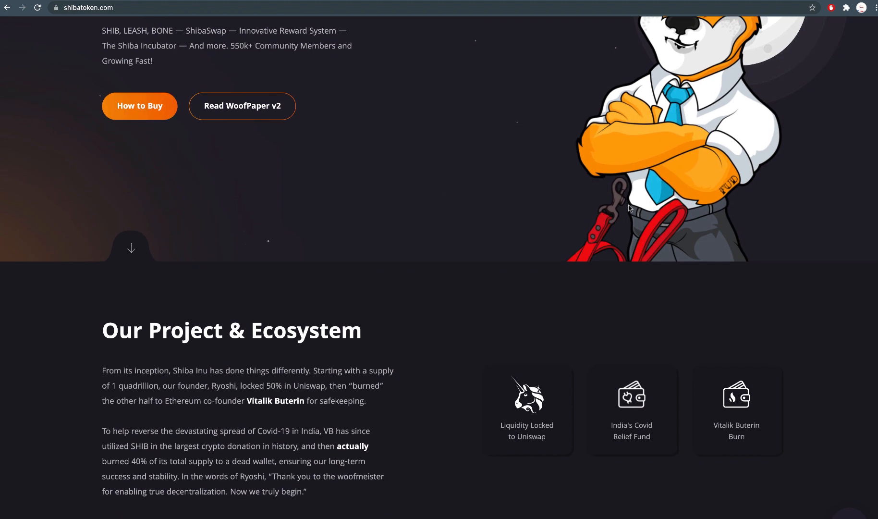
scroll(down, 3)
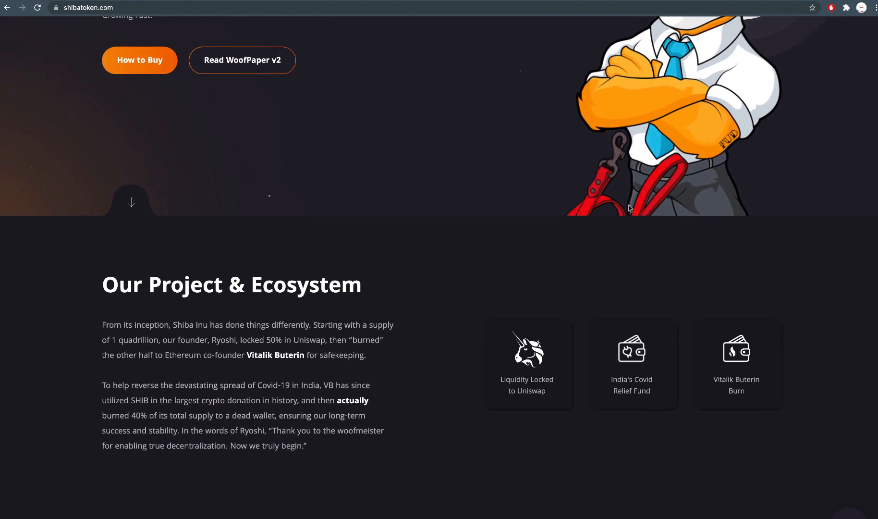
scroll(down, 3)
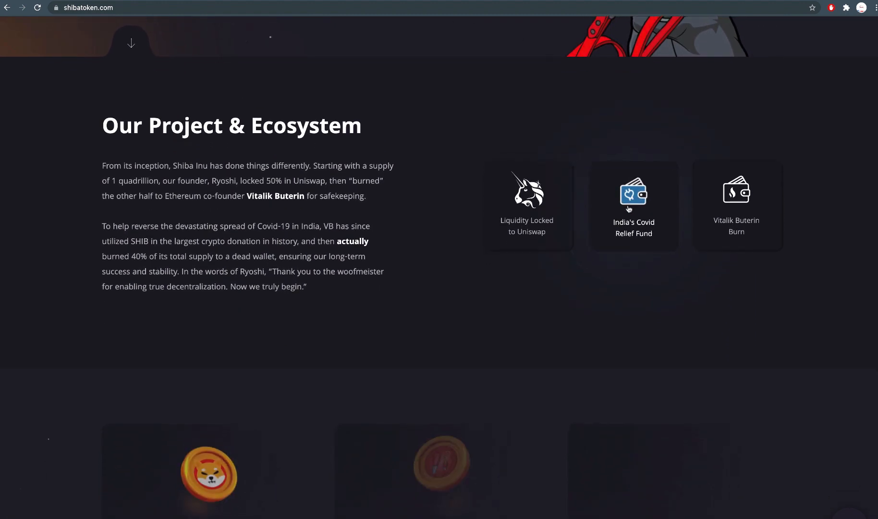
scroll(down, 3)
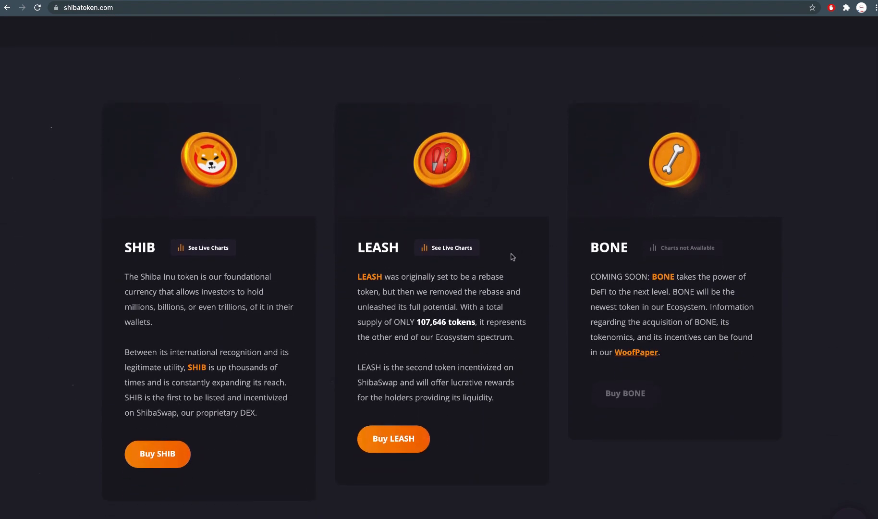
mouse_move(515, 342)
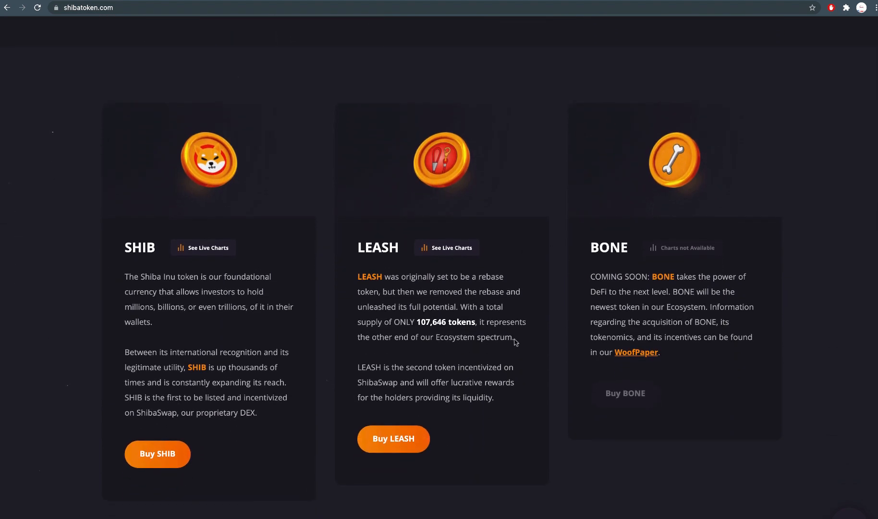
drag(363, 276, 514, 337)
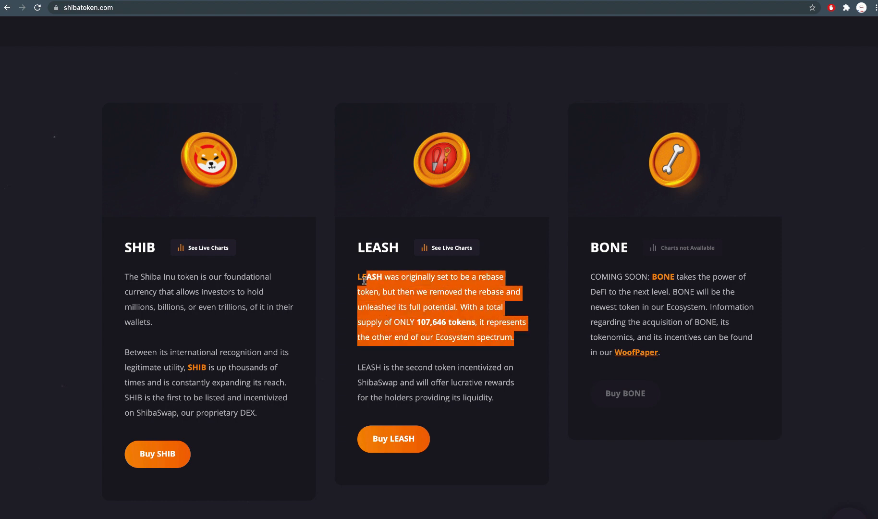
Step: Continue down past the SHIB, LEASH and BONE cards toward the How to Buy section
scroll(down, 3)
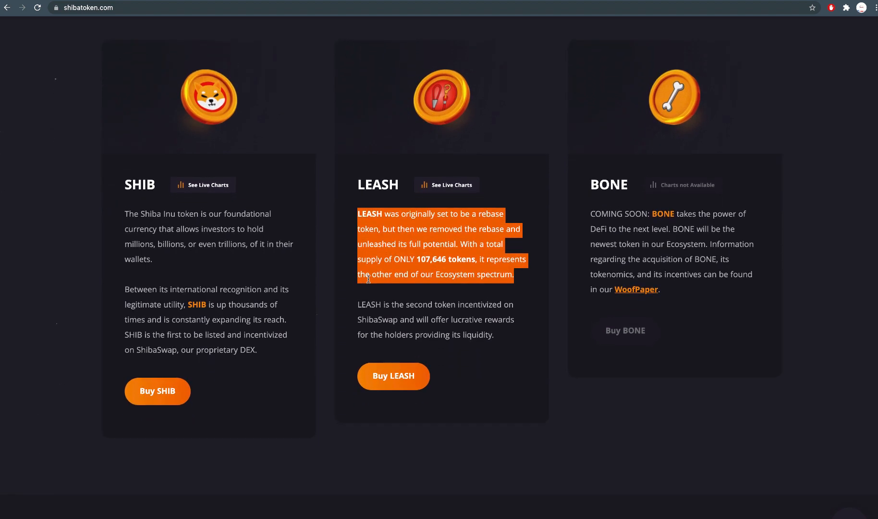
scroll(down, 3)
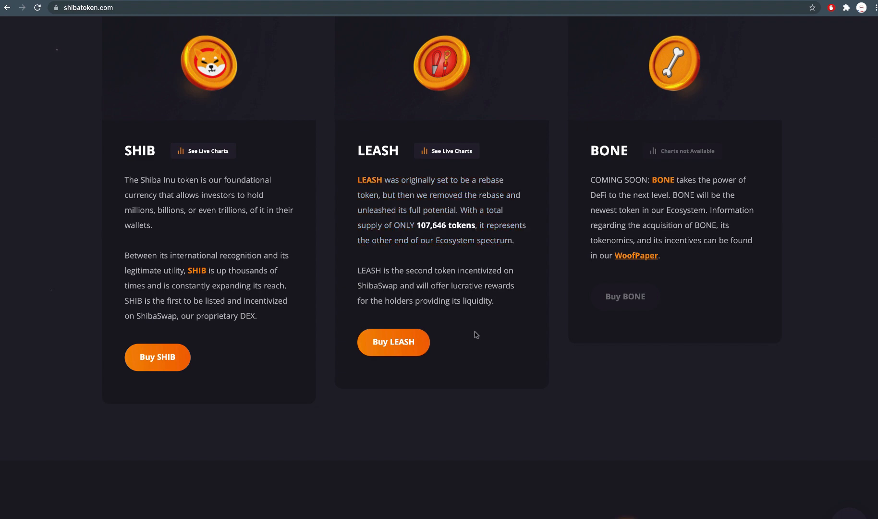
scroll(down, 3)
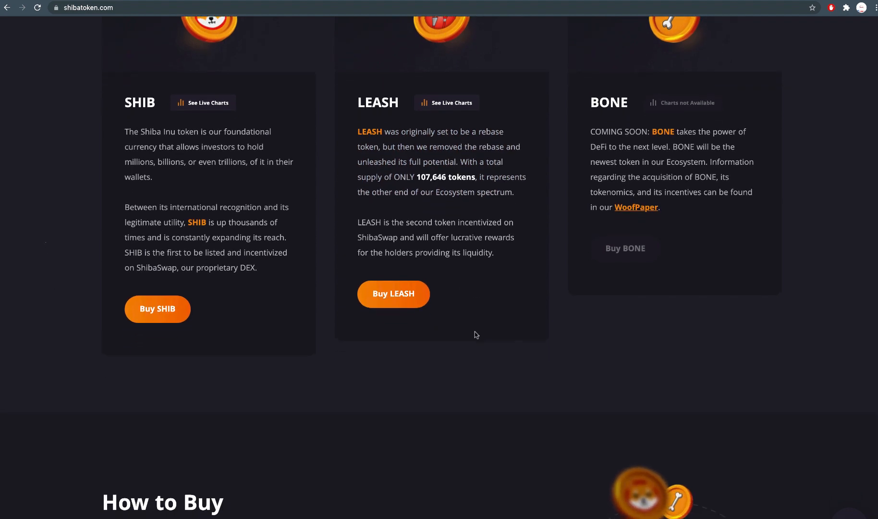
Step: Scroll through How to Buy, the Quick Start Guide and the ShibaSwap section
scroll(down, 3)
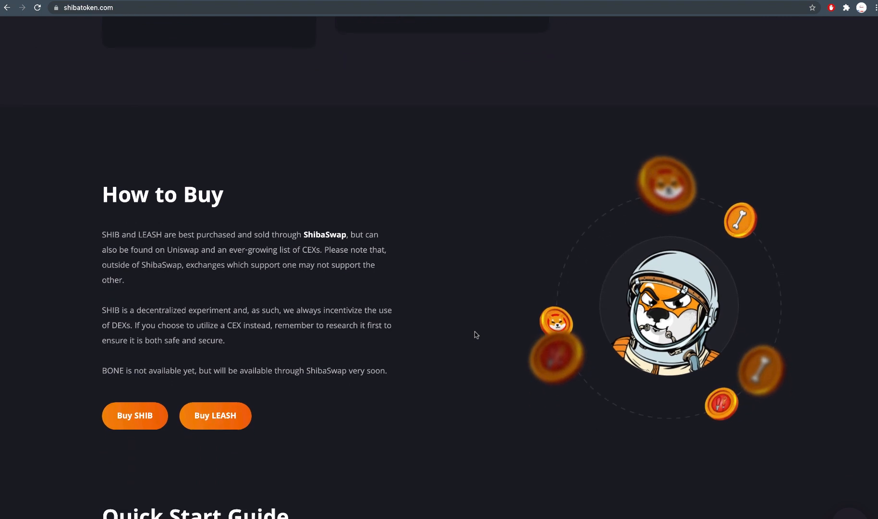
scroll(down, 3)
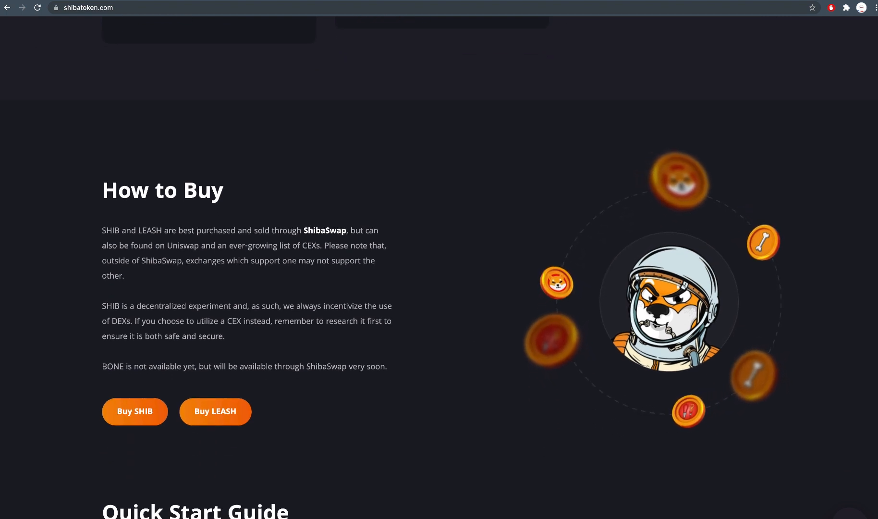
scroll(down, 3)
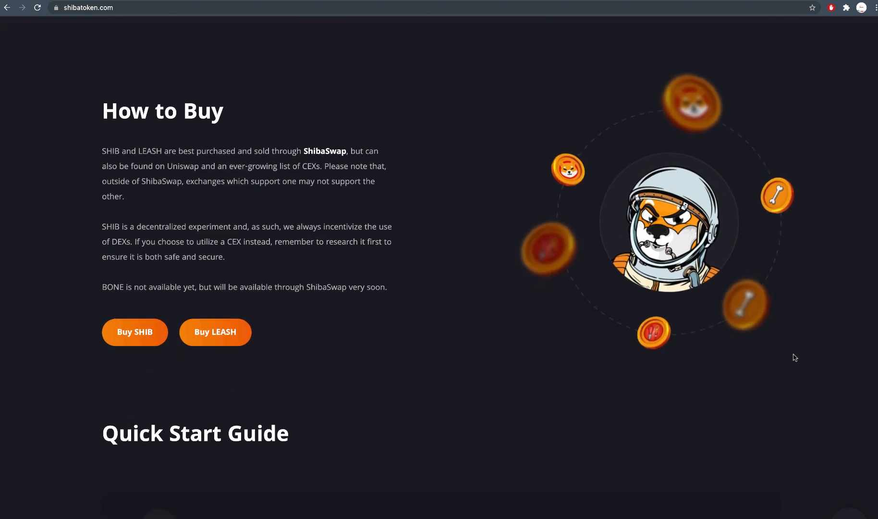
scroll(down, 3)
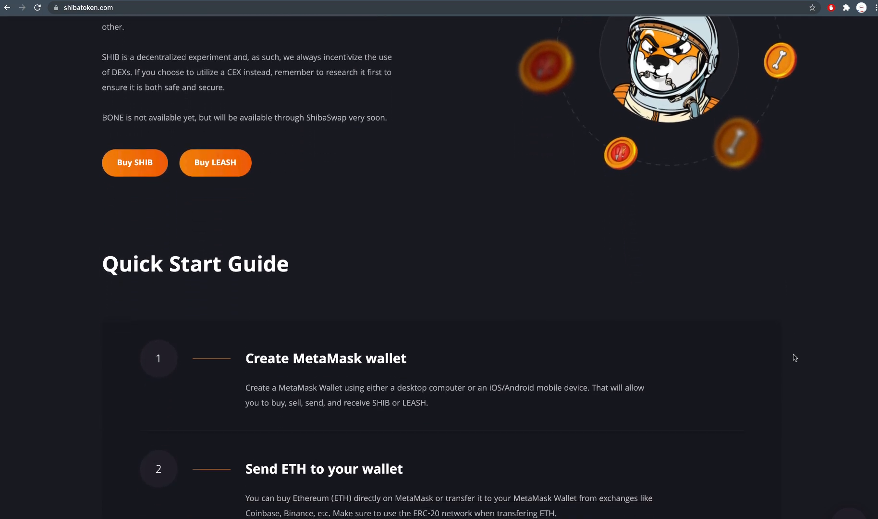
scroll(down, 3)
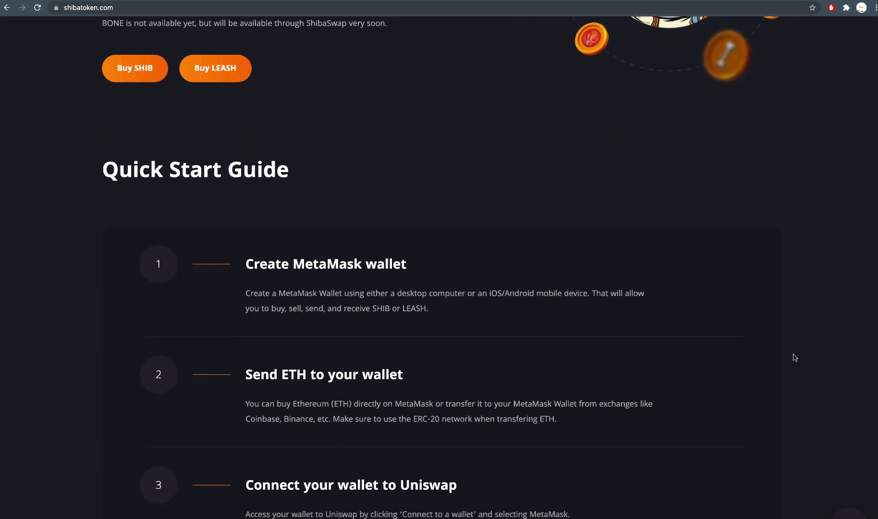
scroll(down, 3)
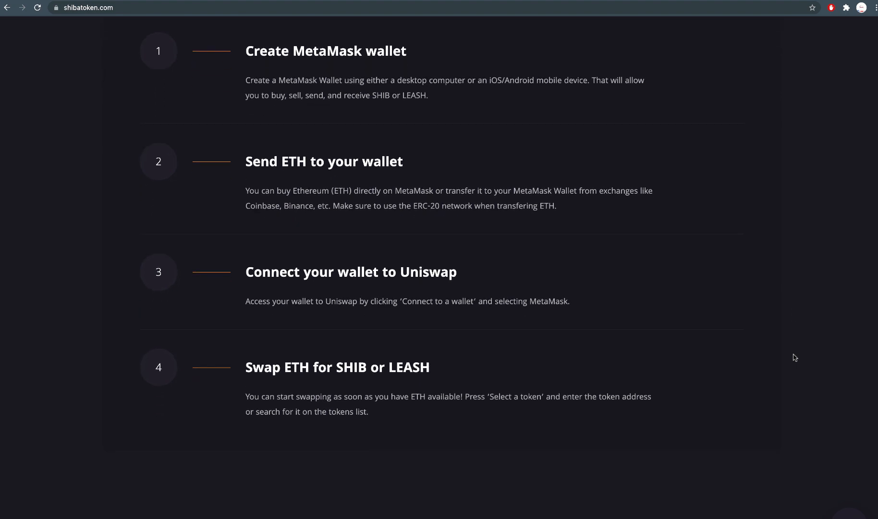
scroll(down, 3)
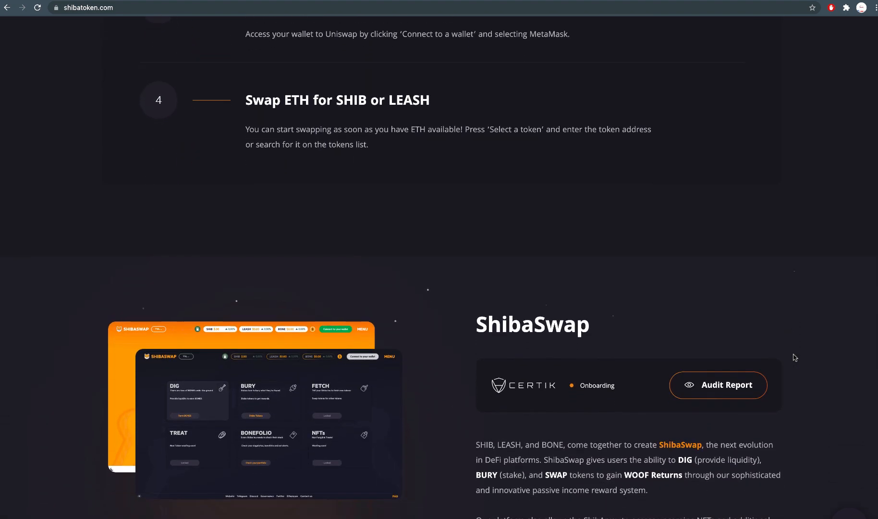
scroll(down, 3)
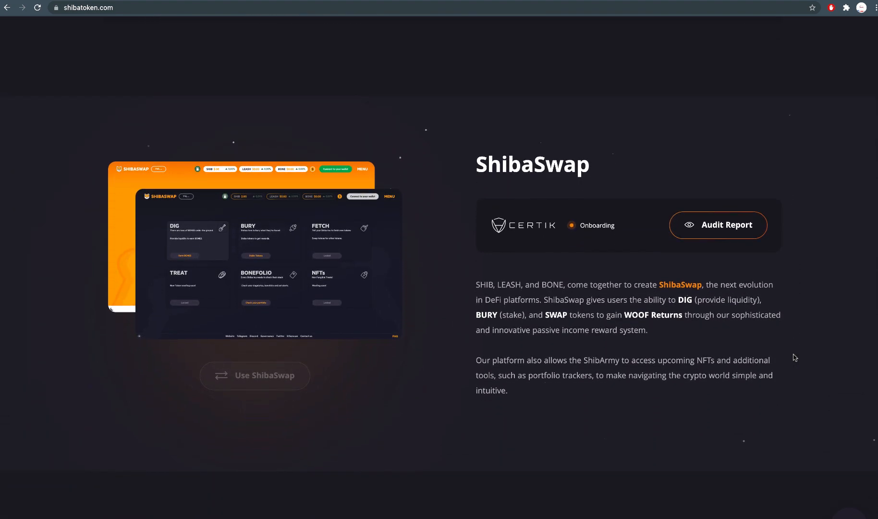
scroll(down, 3)
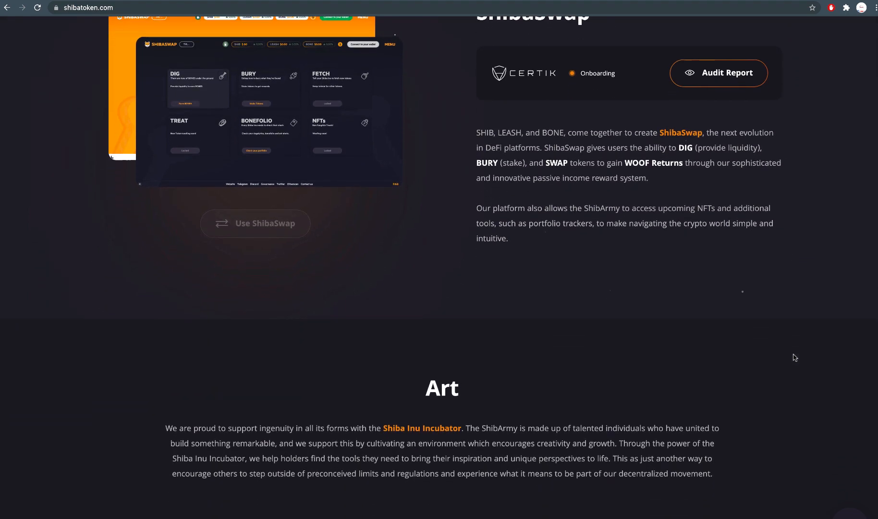
scroll(down, 3)
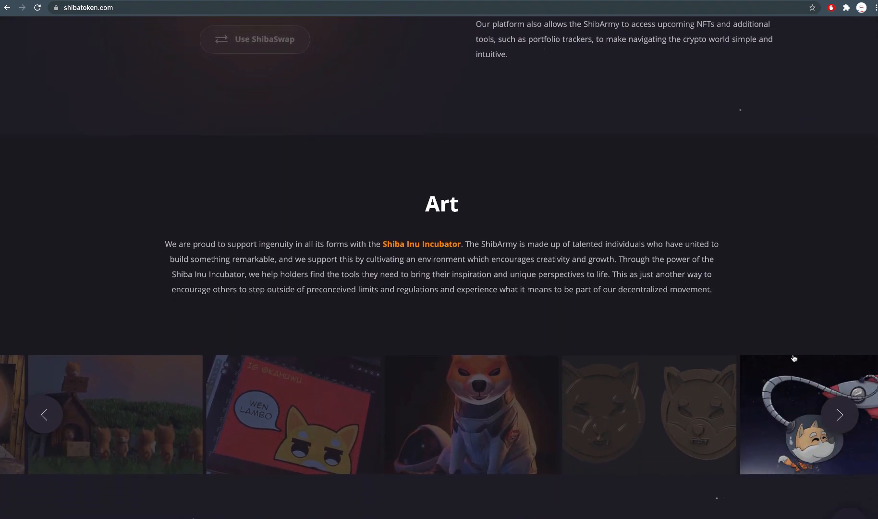
scroll(down, 3)
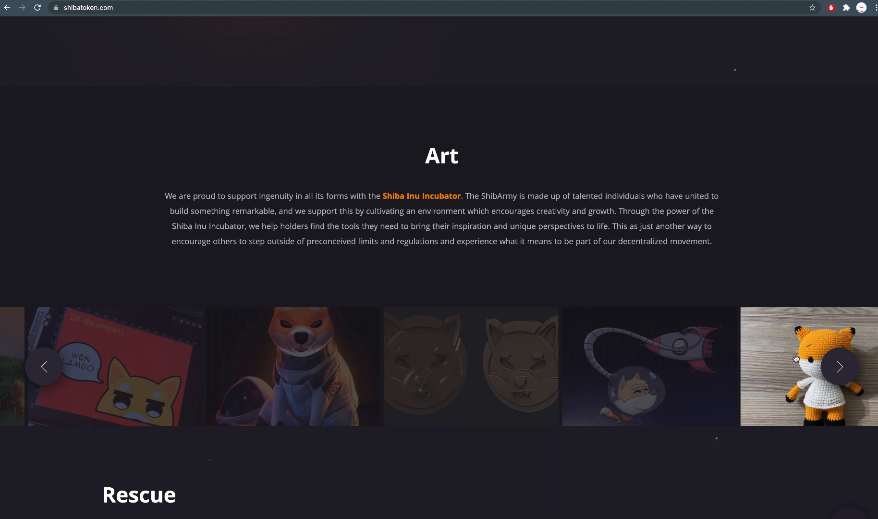
Step: Continue down past the Art and Rescue sections to the Community donation section
click(44, 367)
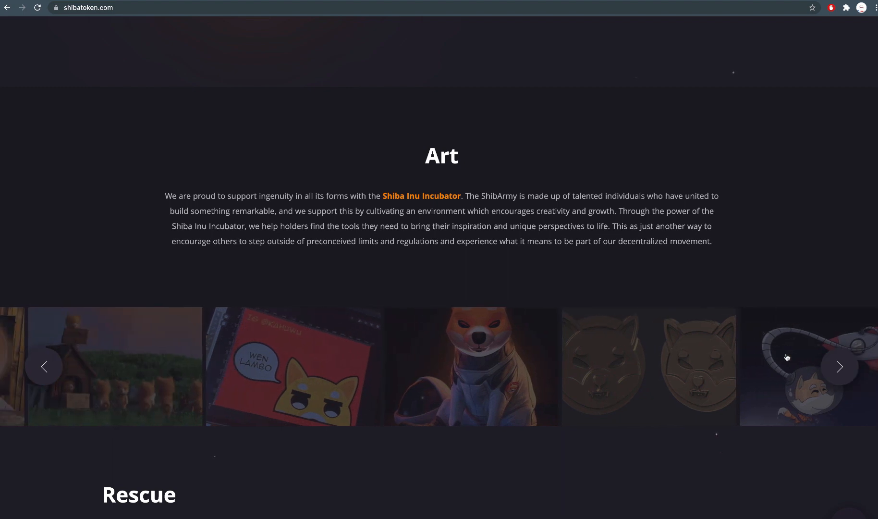
scroll(down, 3)
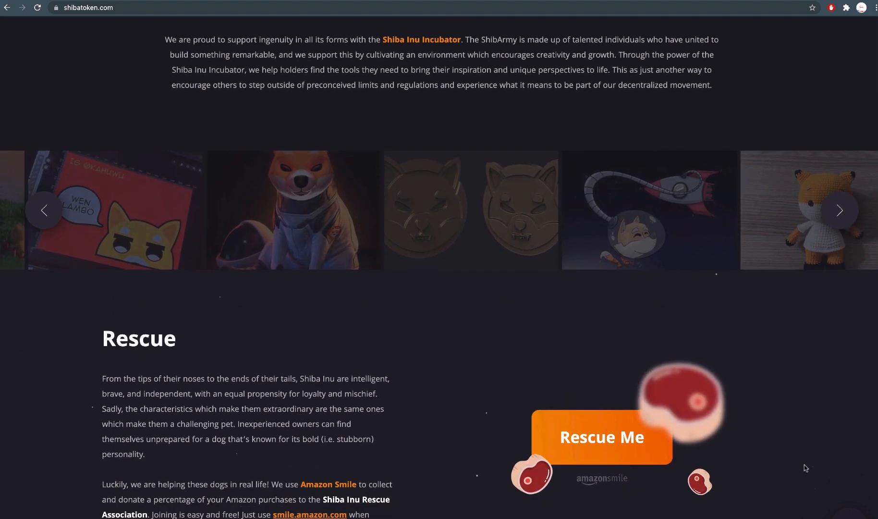
scroll(down, 3)
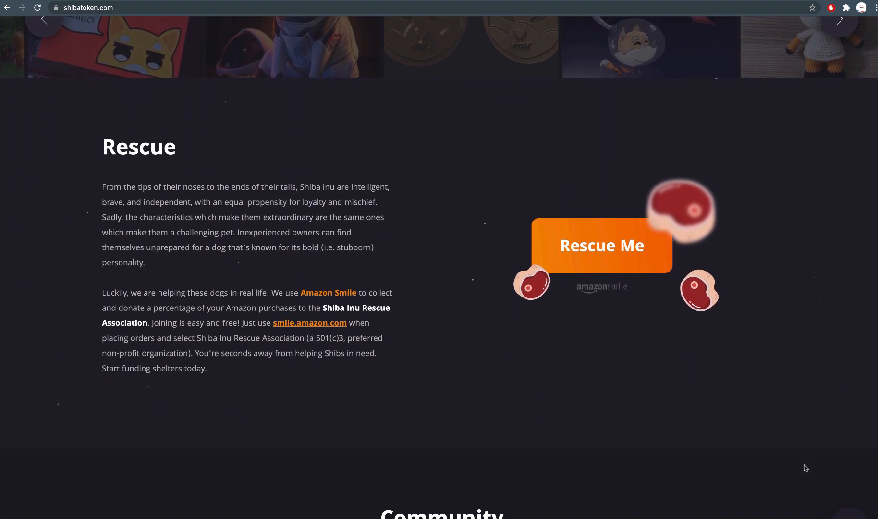
scroll(down, 3)
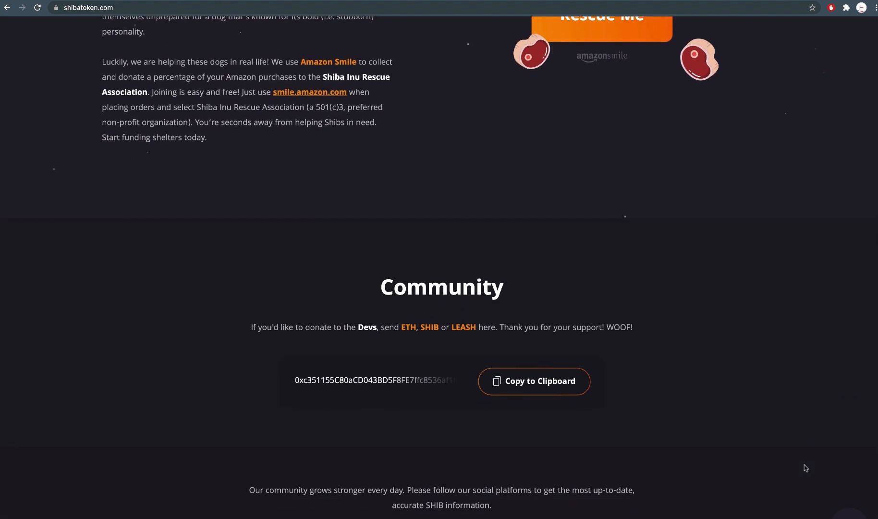
scroll(down, 3)
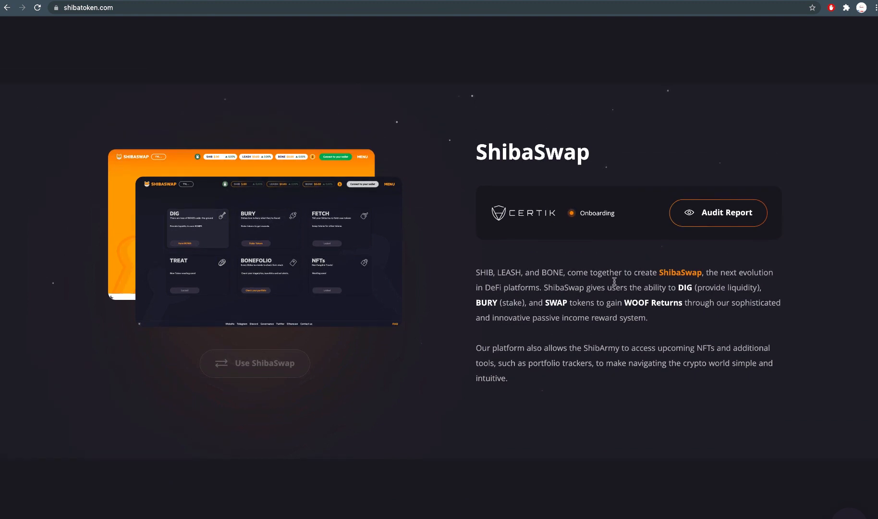
mouse_move(175, 149)
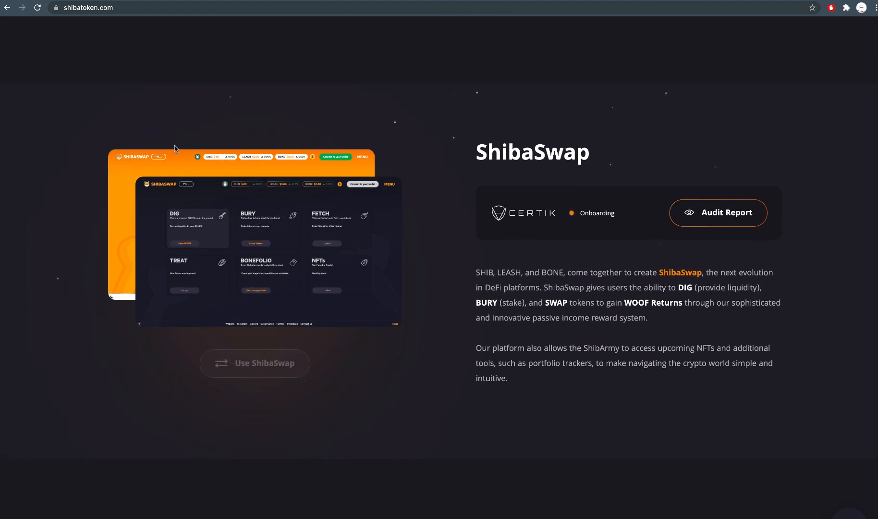
scroll(down, 3)
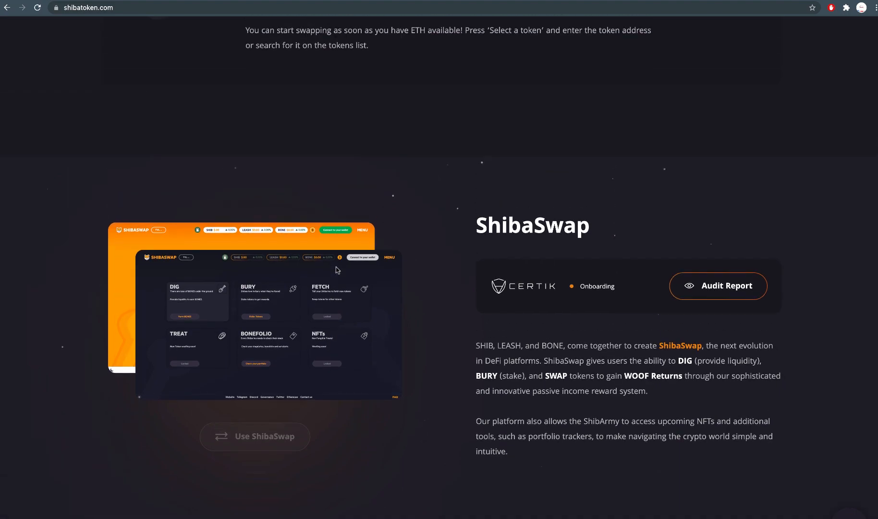
scroll(down, 3)
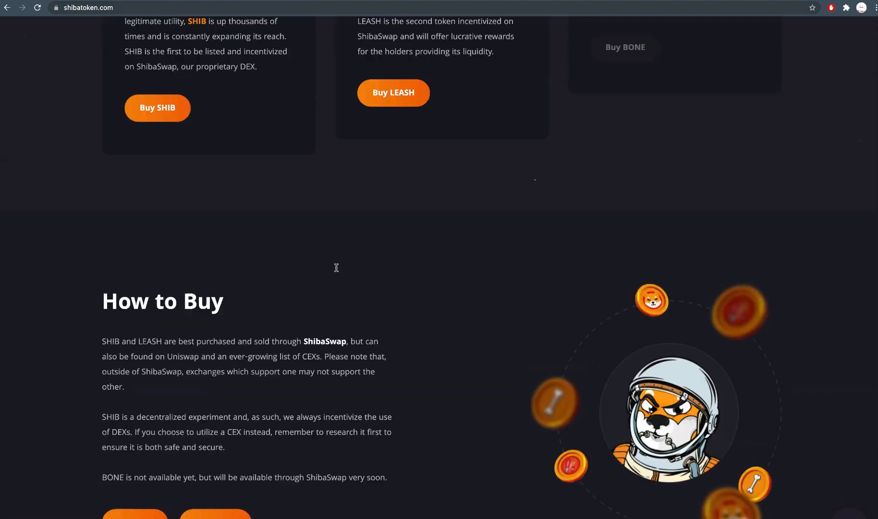
scroll(up, 3)
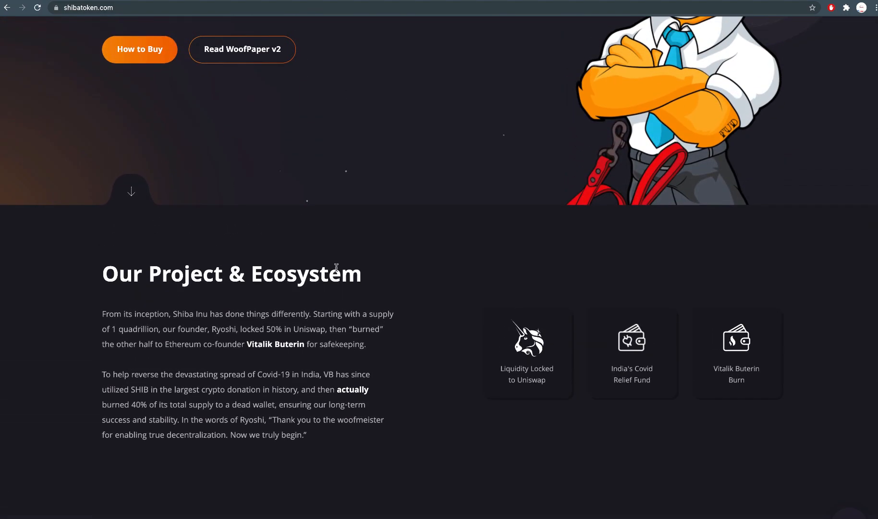
scroll(up, 3)
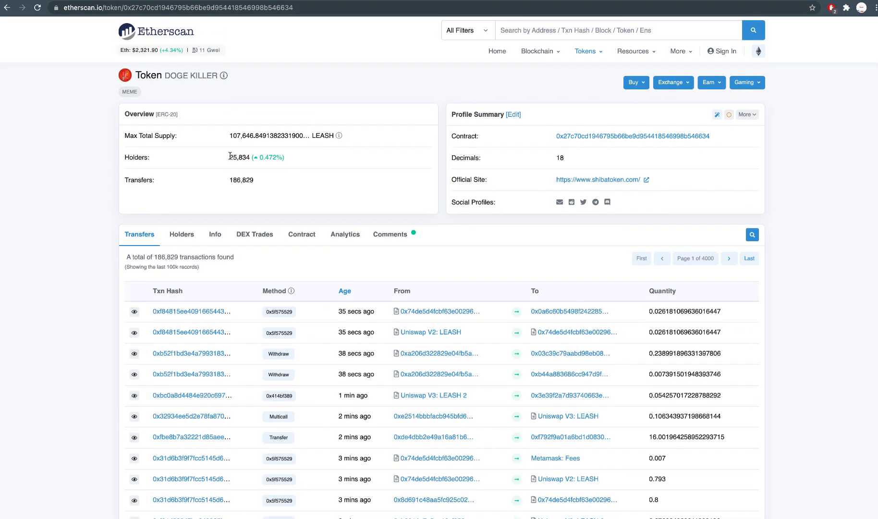
Step: Highlight the 25,834 LEASH holder count on Etherscan and scroll the recent Transfers table
double_click(239, 157)
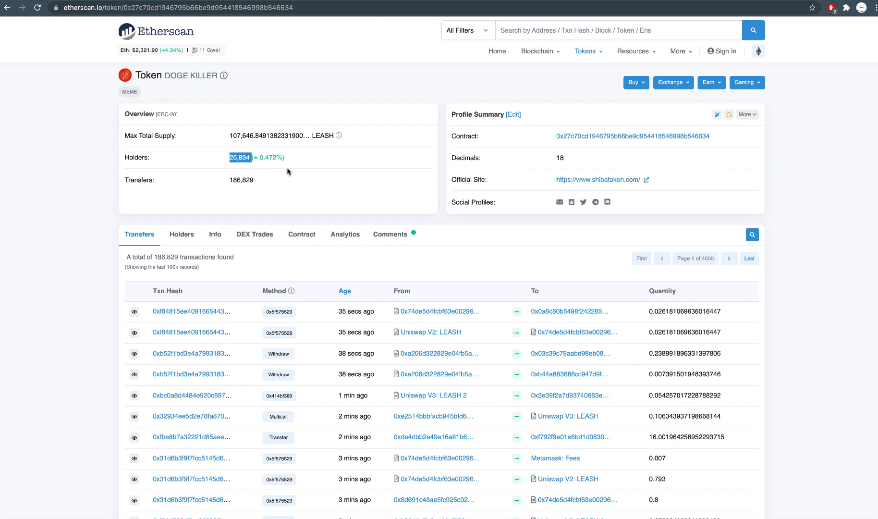
scroll(down, 3)
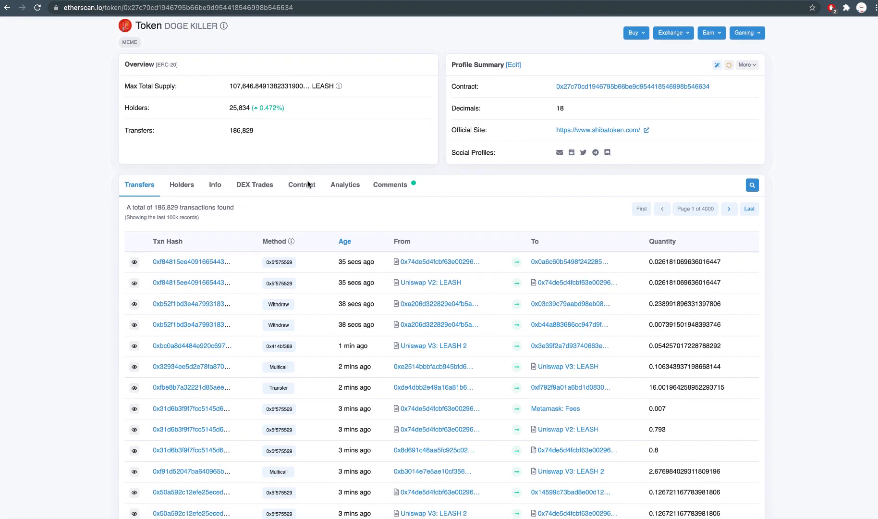
scroll(down, 3)
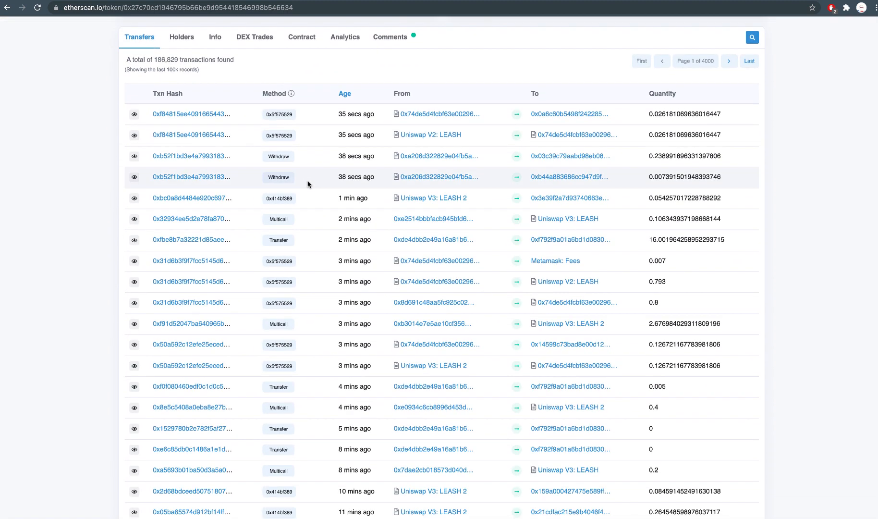
scroll(down, 3)
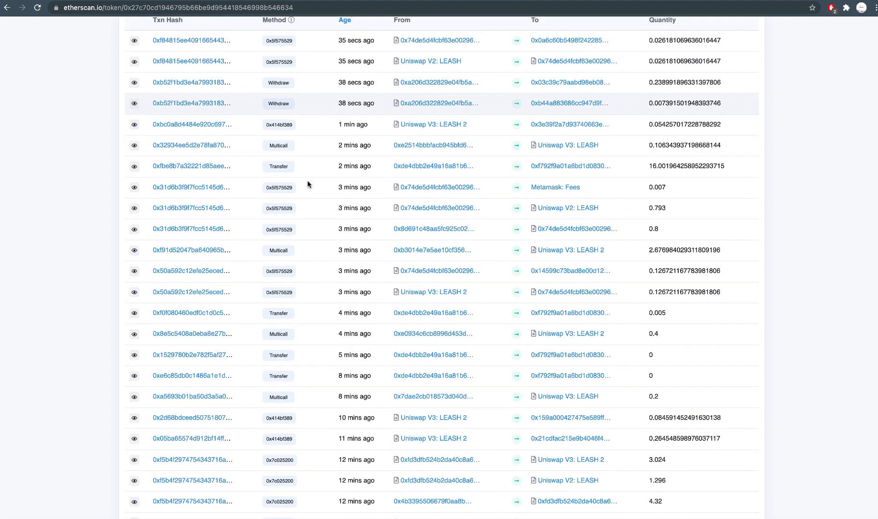
scroll(down, 3)
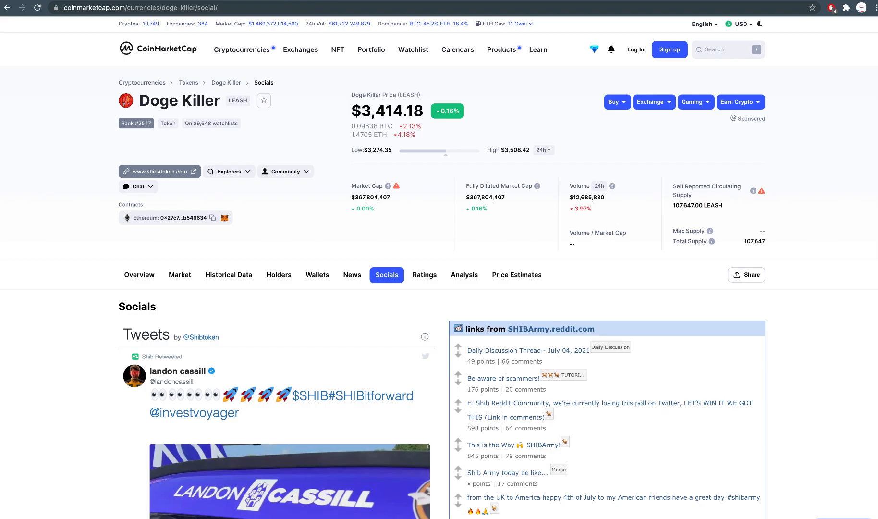
Step: Scroll through the Doge Killer Socials feed of tweets and Reddit links on CoinMarketCap
click(300, 49)
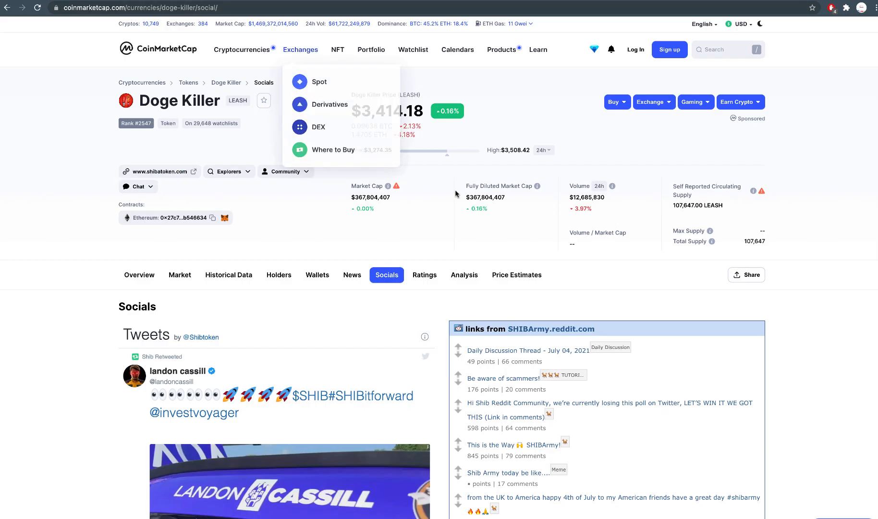
scroll(down, 3)
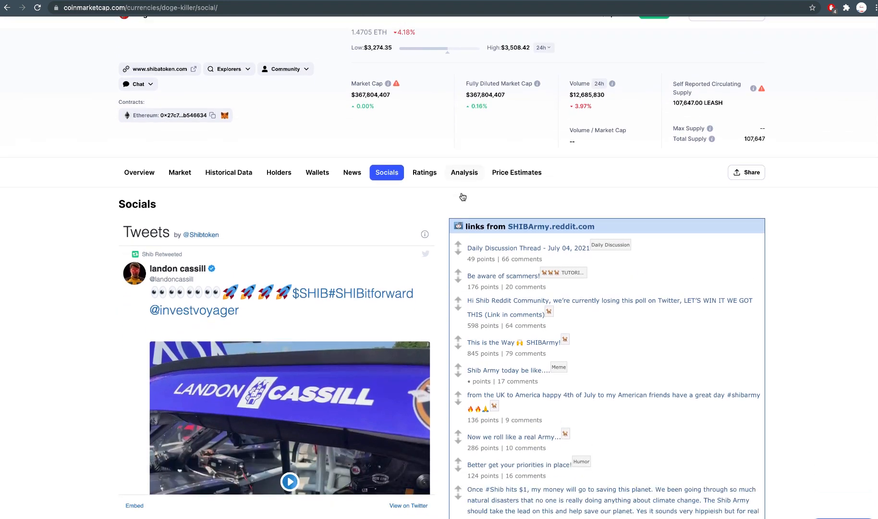
scroll(down, 3)
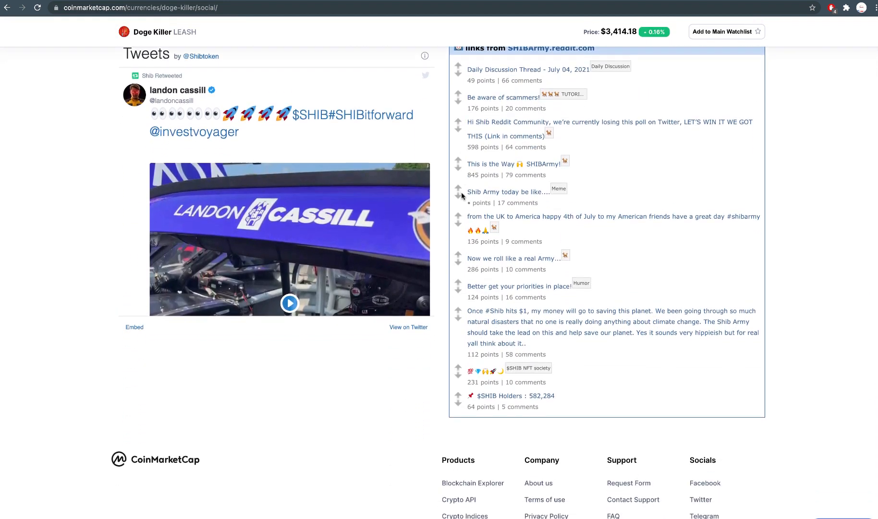
scroll(down, 3)
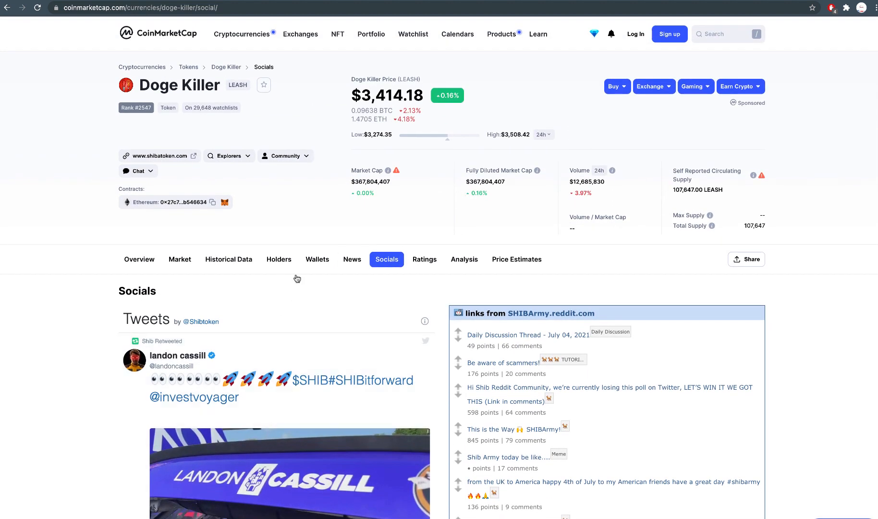
Step: Switch to the Doge Killer News listing and scroll its latest crypto headlines
click(351, 258)
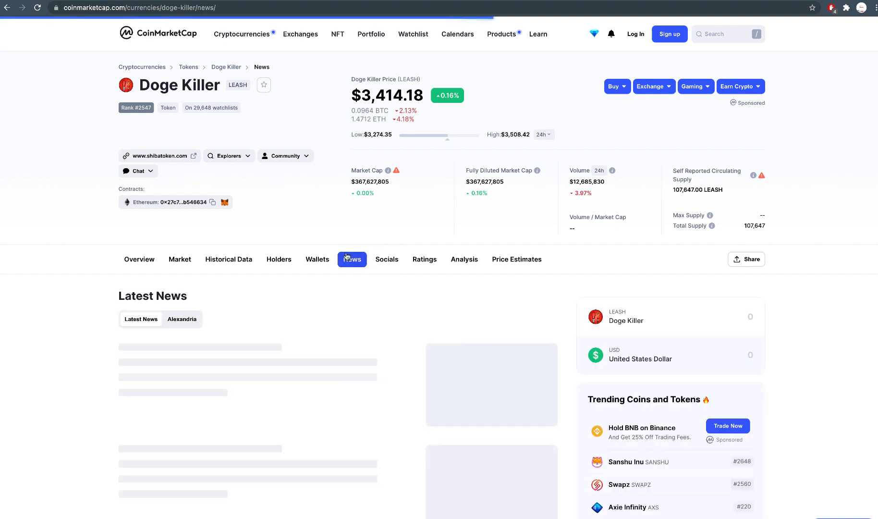
scroll(down, 3)
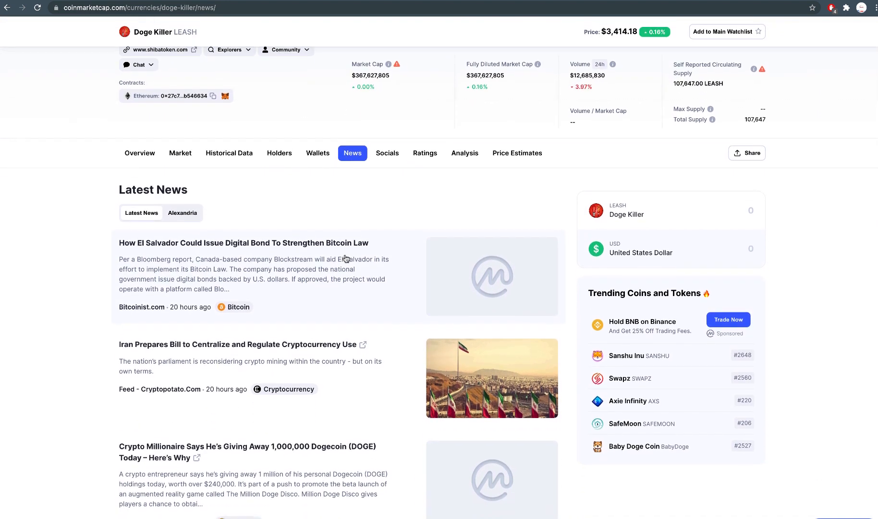
scroll(down, 3)
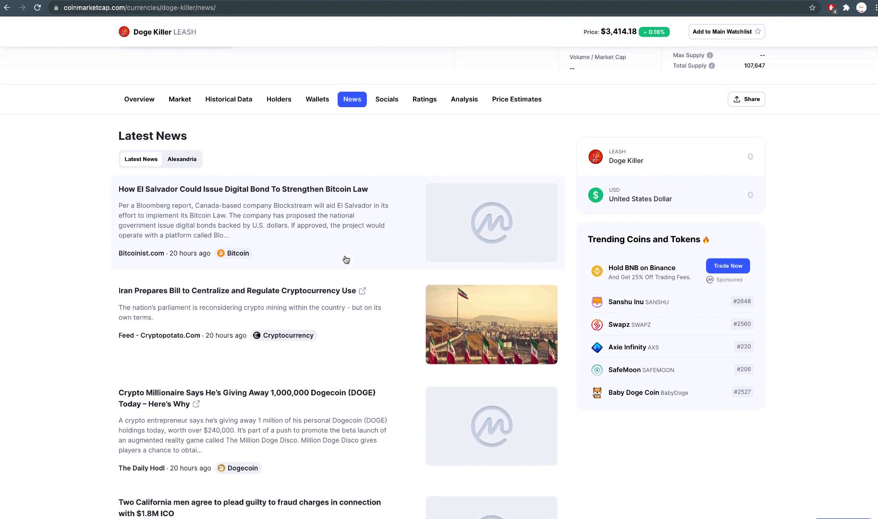
Step: Show the Doge Killer Holders statistics and scroll the address-growth chart and Top Addresses table
click(278, 159)
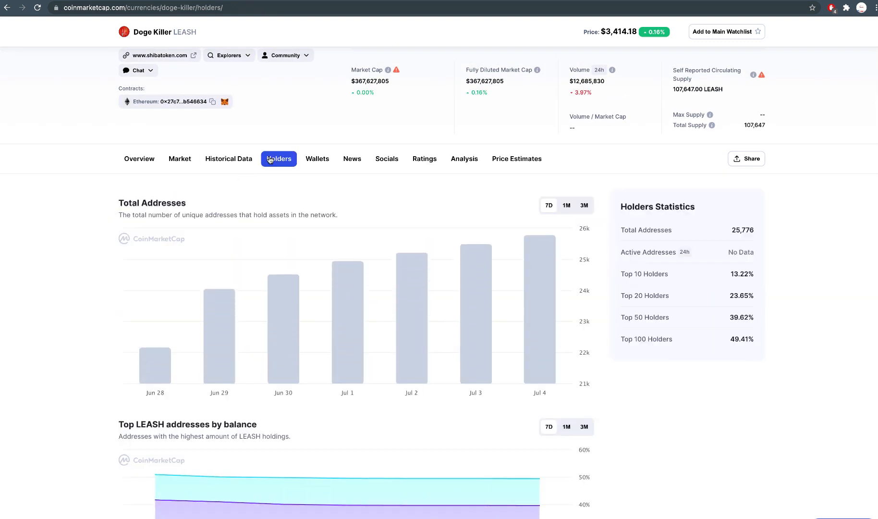
scroll(down, 3)
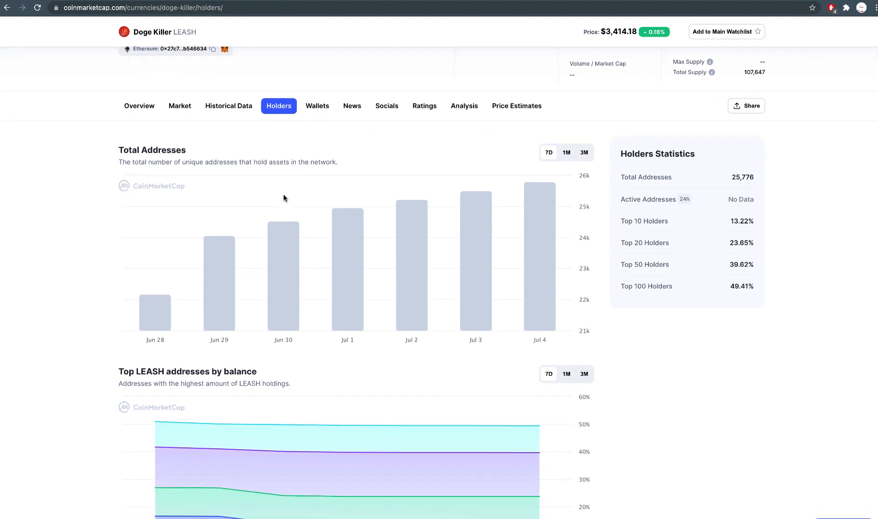
scroll(down, 3)
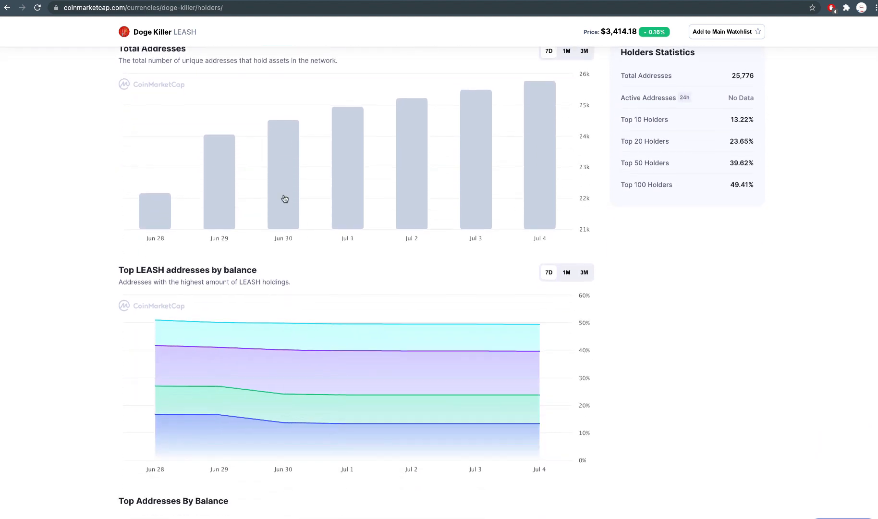
scroll(down, 3)
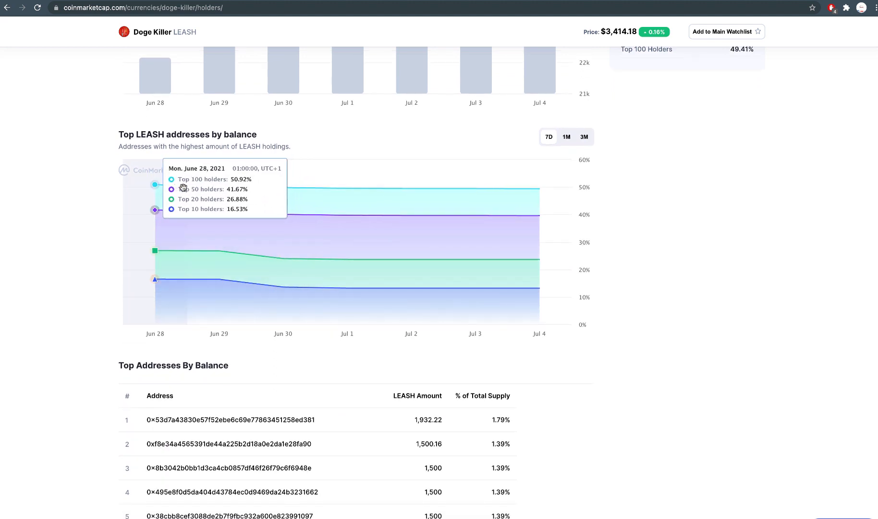
mouse_move(218, 221)
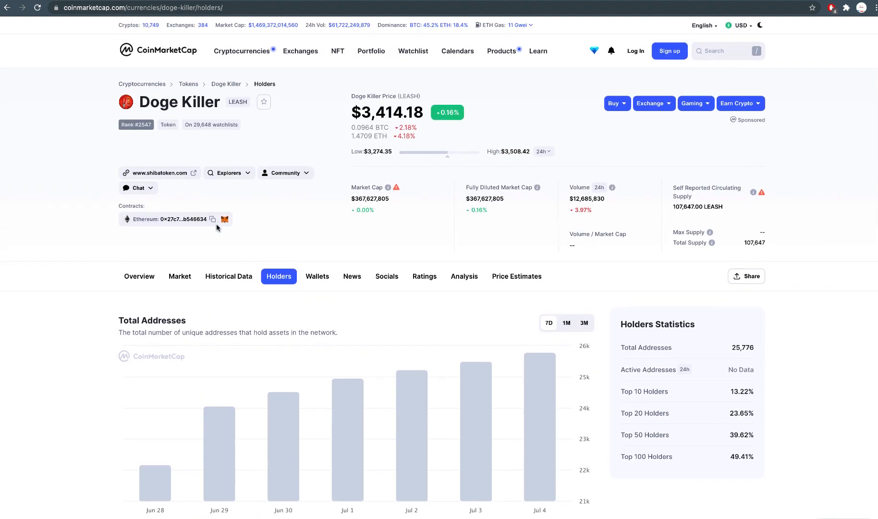
Step: Return to the Doge Killer Overview price chart on CoinMarketCap
click(139, 275)
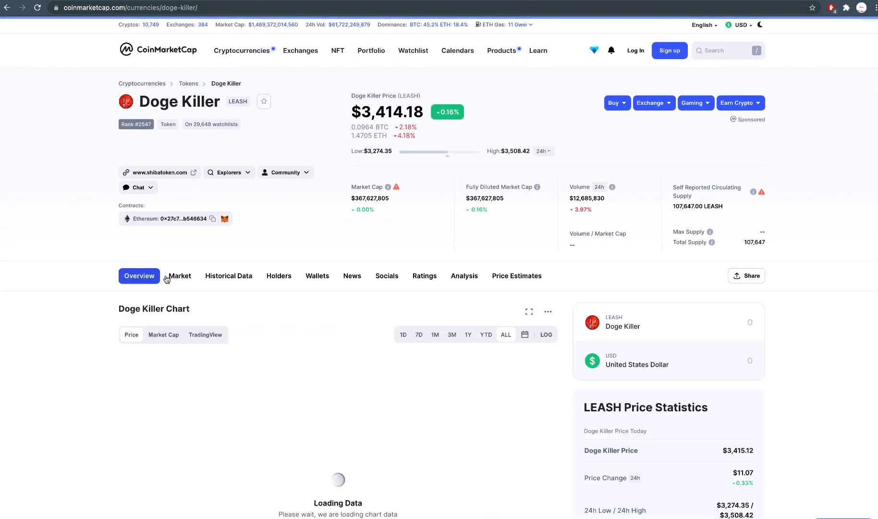
scroll(down, 3)
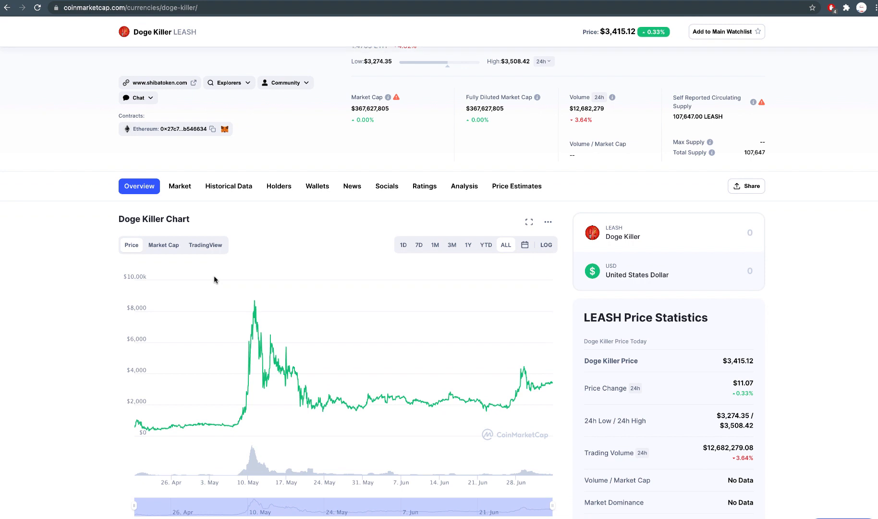
mouse_move(246, 288)
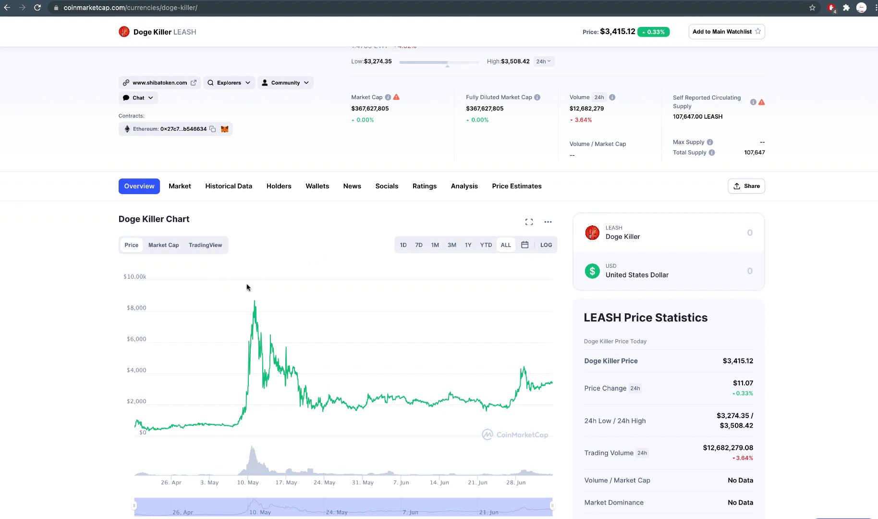
mouse_move(258, 289)
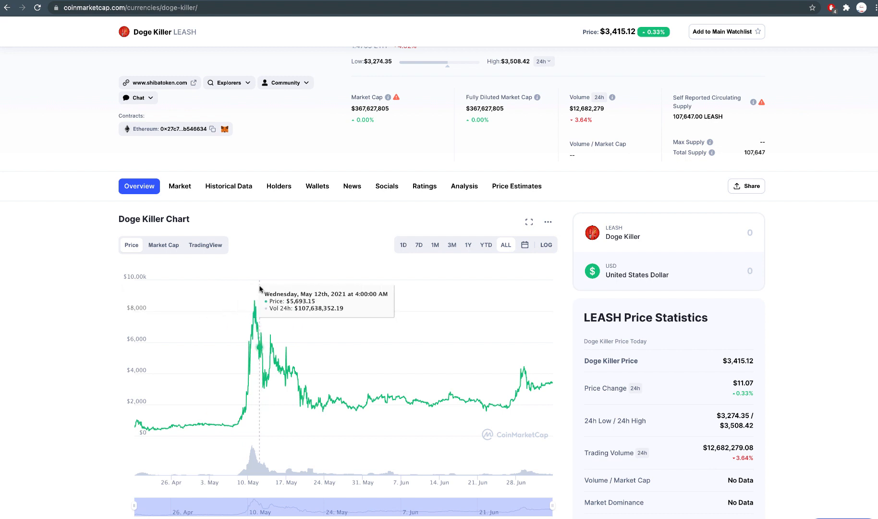
mouse_move(258, 308)
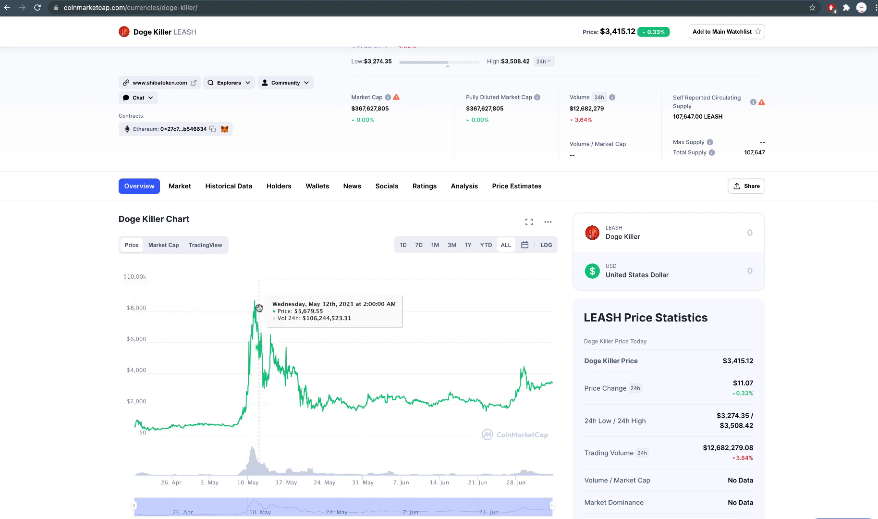
mouse_move(254, 306)
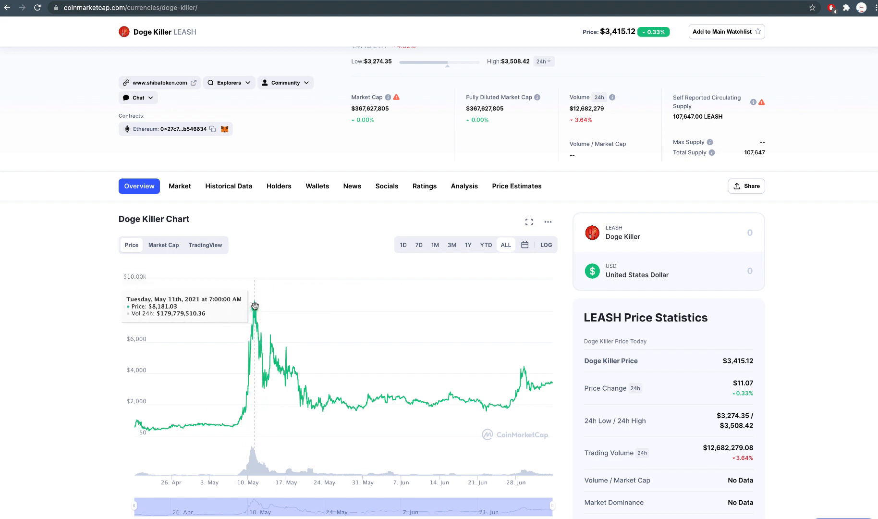
mouse_move(511, 395)
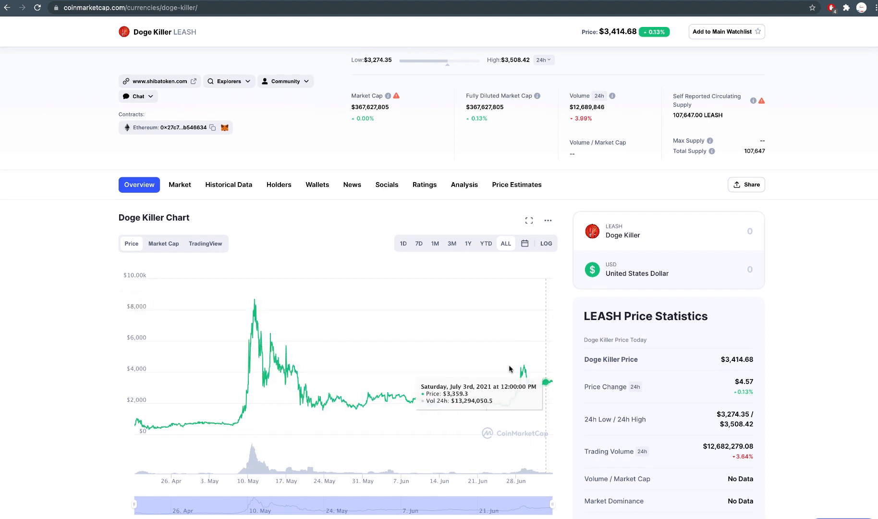
Step: View the price chart over 1D, then 1M, then the ALL-time range
click(403, 243)
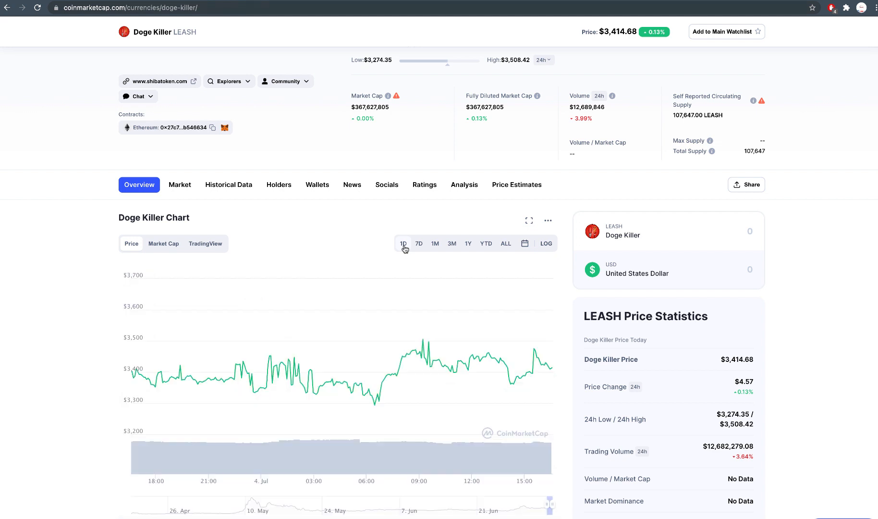
click(419, 243)
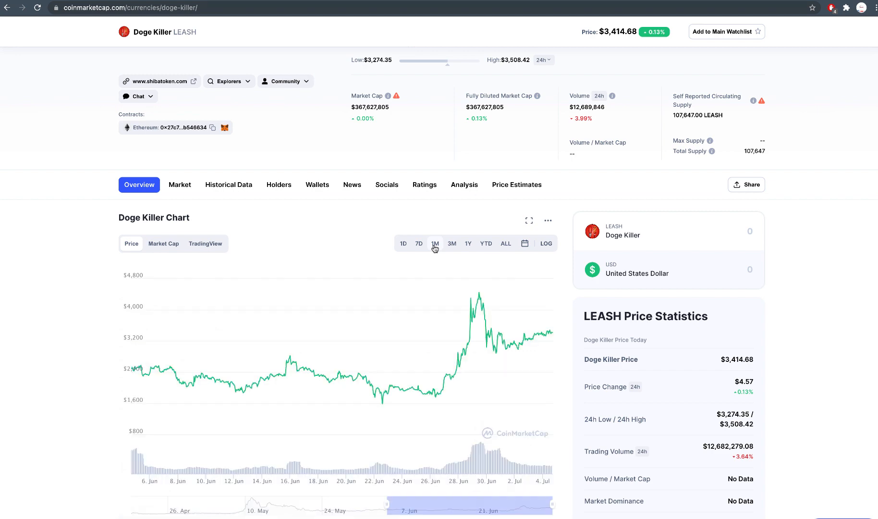
click(505, 243)
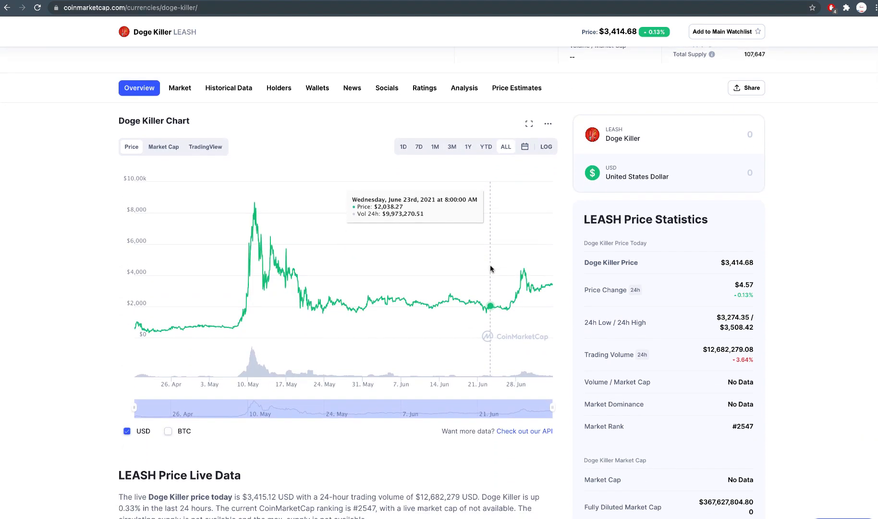
Step: Cast a Good vote on 'How do you feel about Doge Killer today?'
scroll(down, 3)
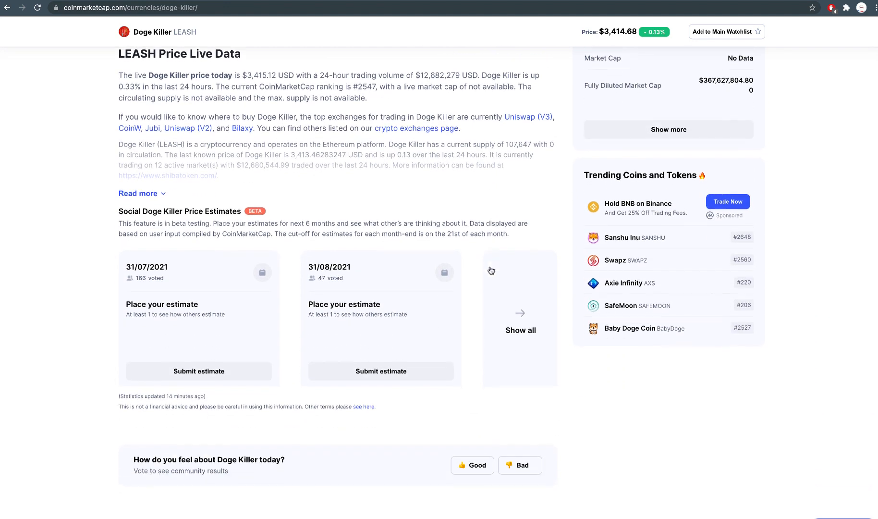
scroll(down, 3)
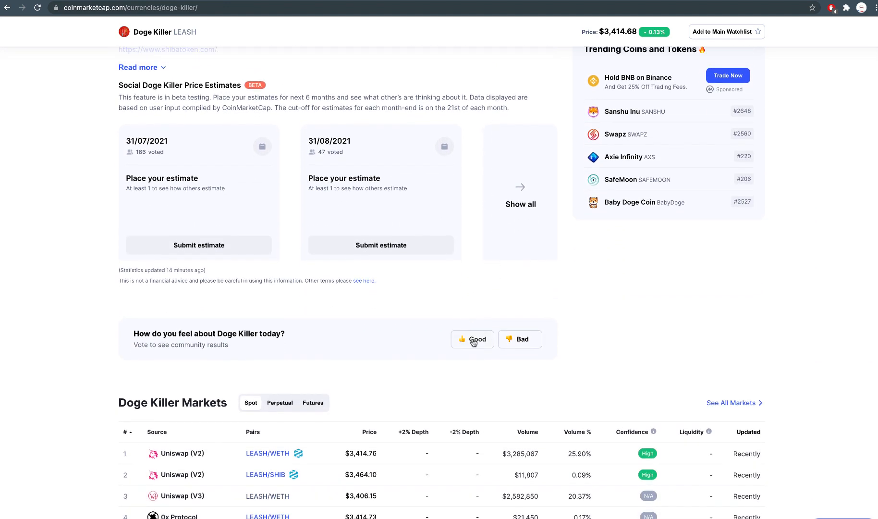
click(472, 338)
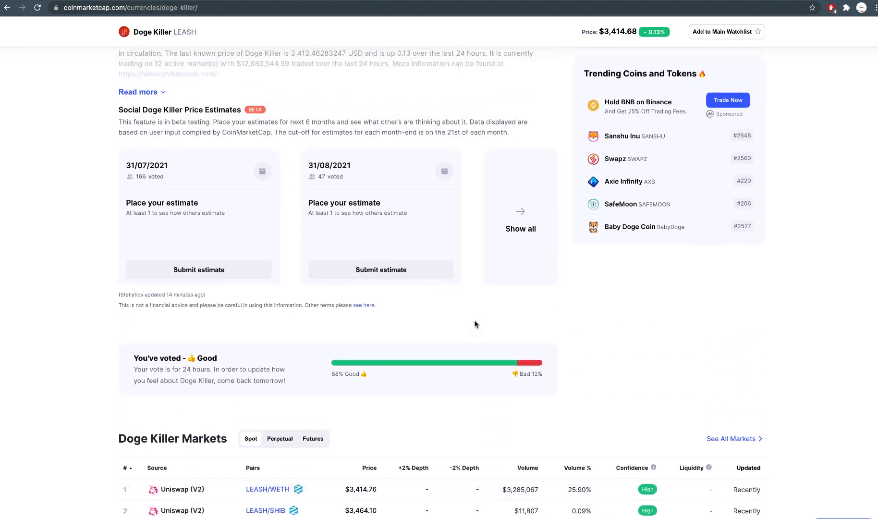
scroll(up, 3)
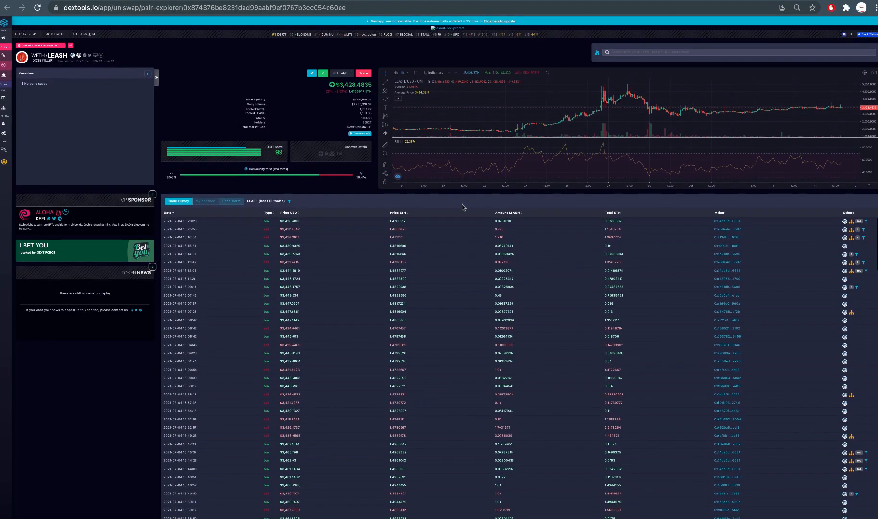
Step: Enlarge the DEXTools LEASH page with Chrome's Zoom + so the chart is readable
click(863, 8)
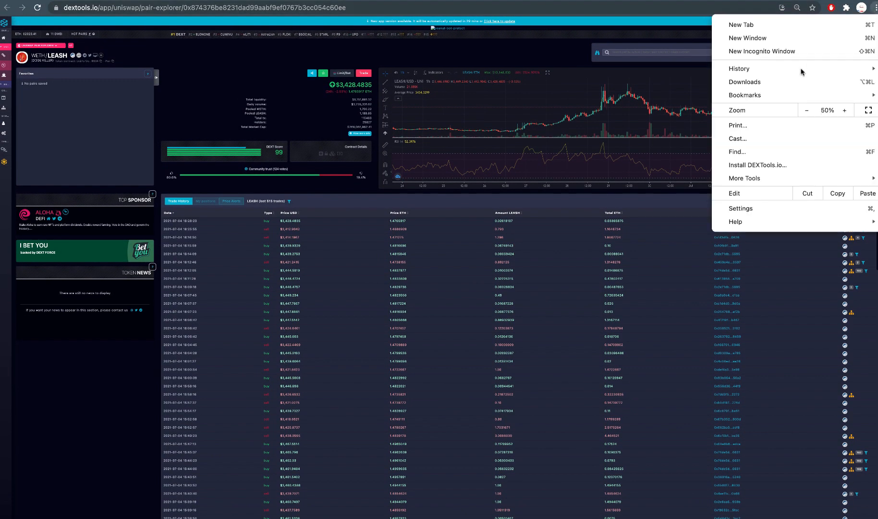
click(845, 109)
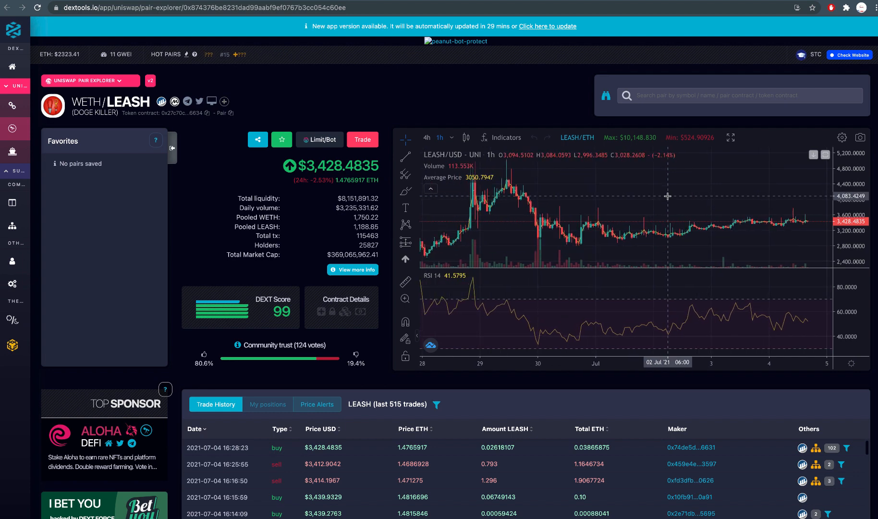
Step: Switch the DEXTools LEASH/USD chart to 12-hour candles
click(439, 137)
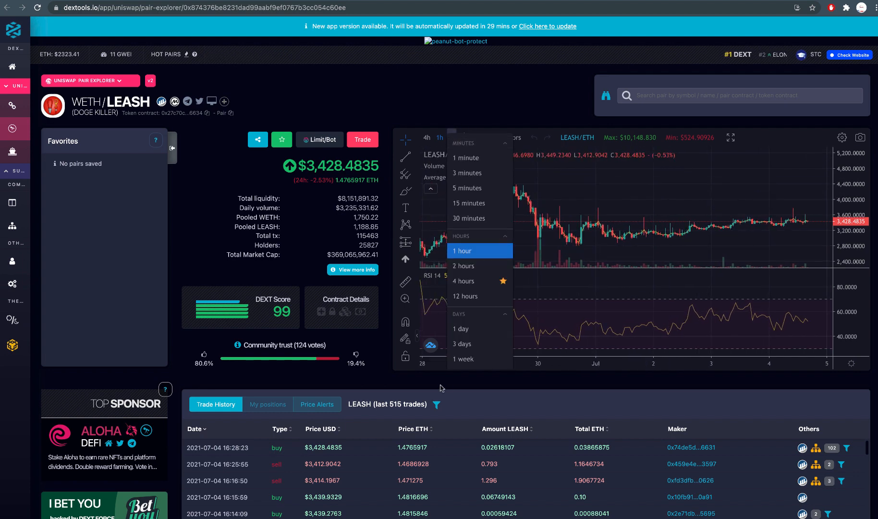
click(464, 296)
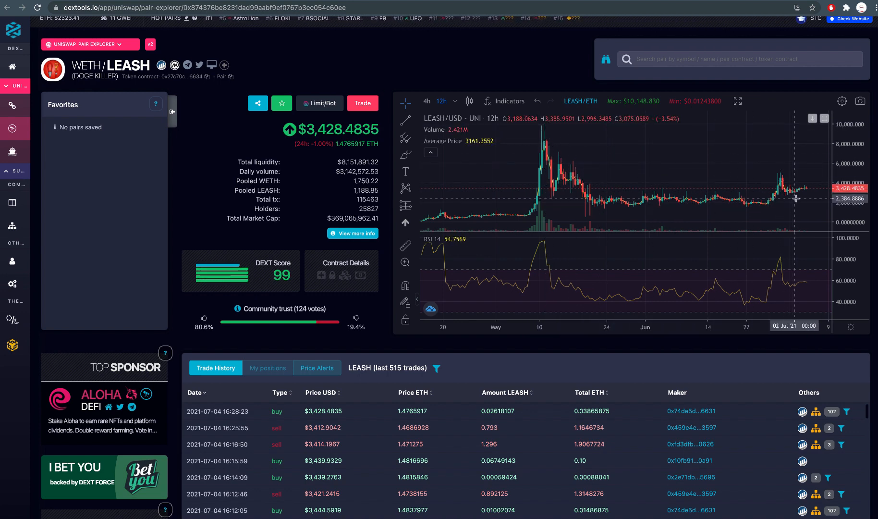
mouse_move(623, 265)
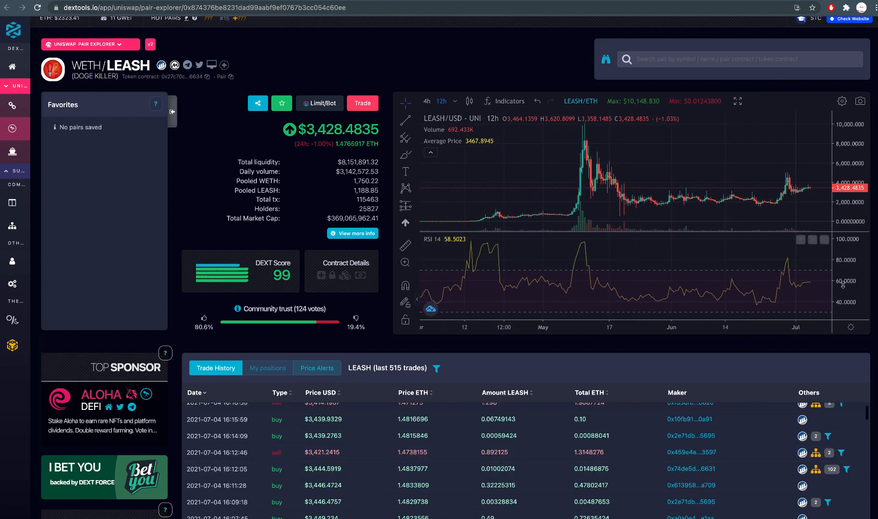
Step: Scroll down through the LEASH/WETH Trade History table of recent trades
scroll(down, 3)
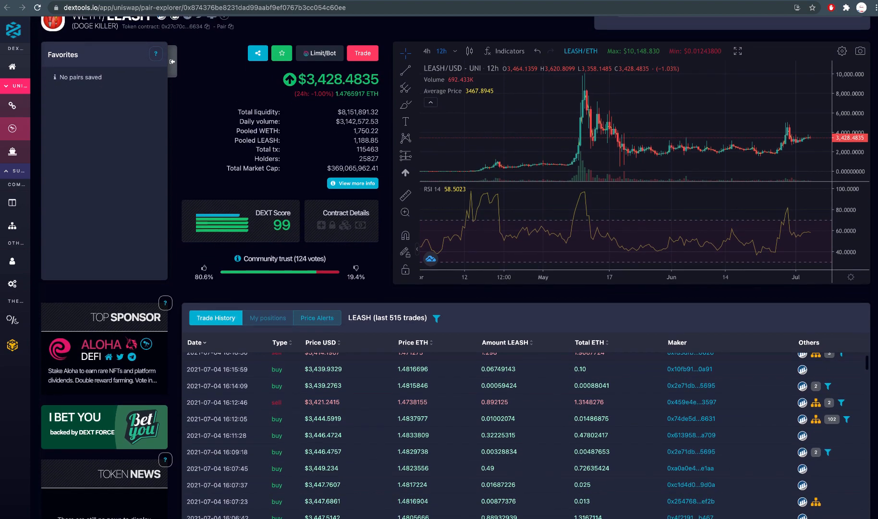
scroll(down, 3)
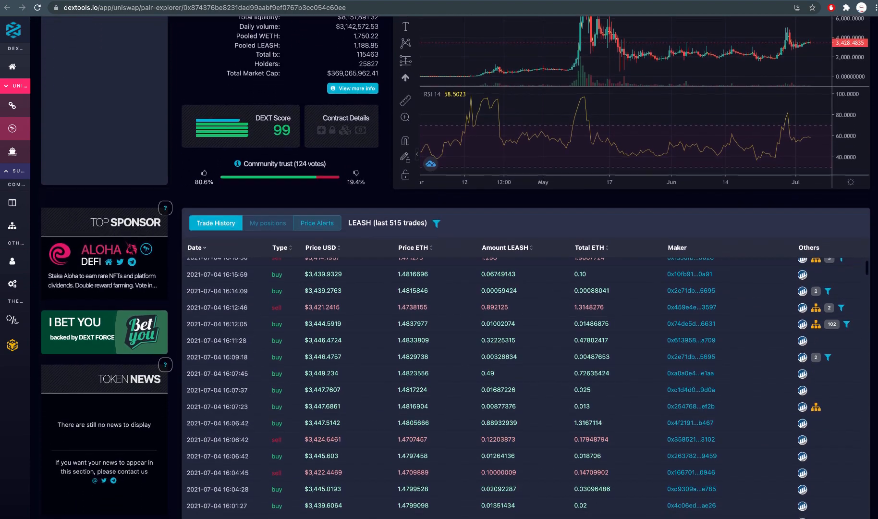
scroll(down, 3)
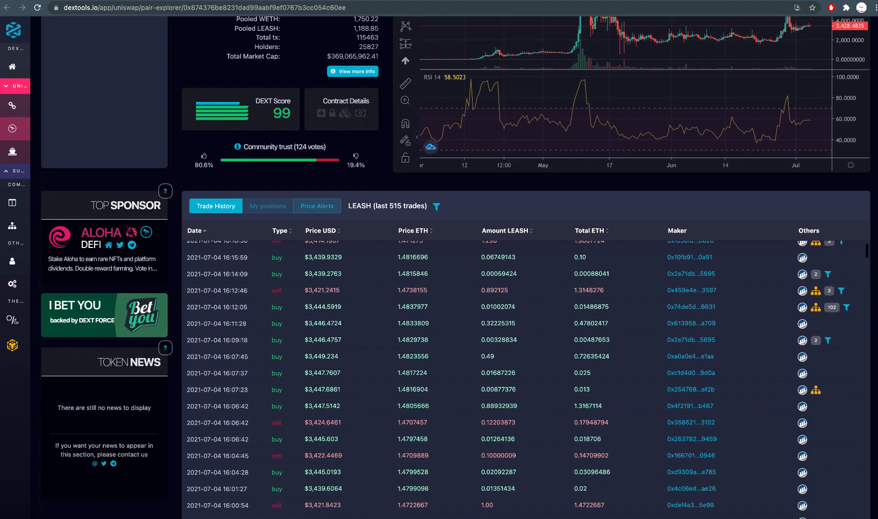
scroll(down, 3)
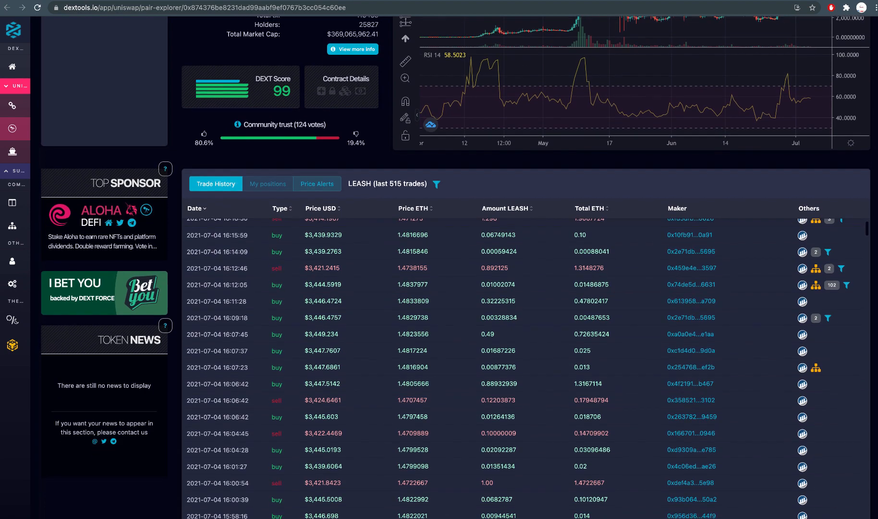
scroll(down, 3)
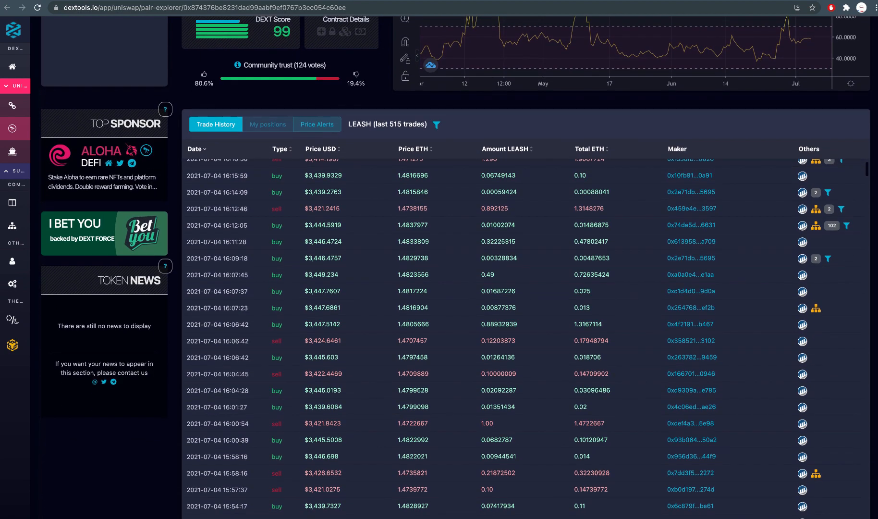
scroll(down, 3)
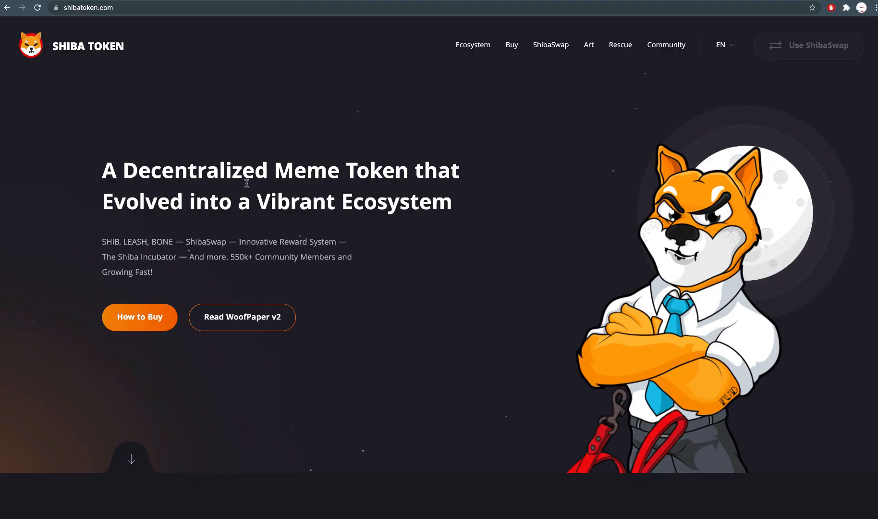
Step: Jump to the Community section and open the official Shib Twitter account
click(666, 45)
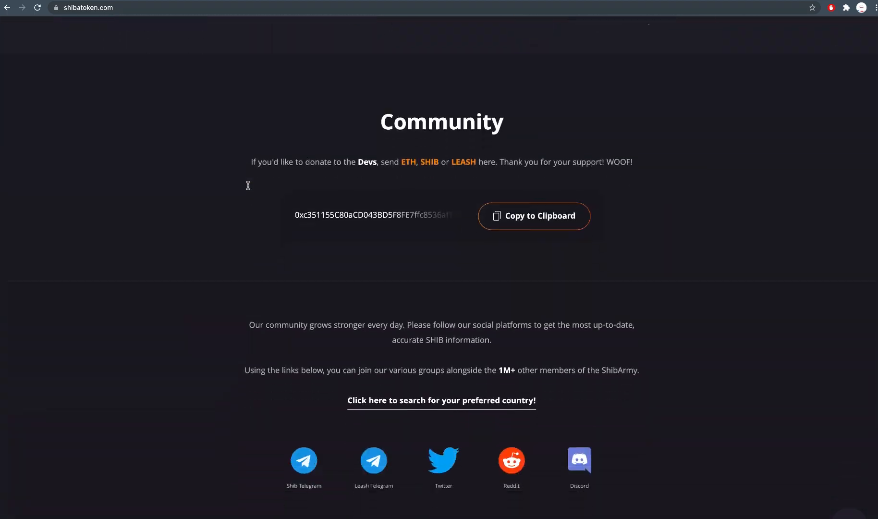
click(442, 460)
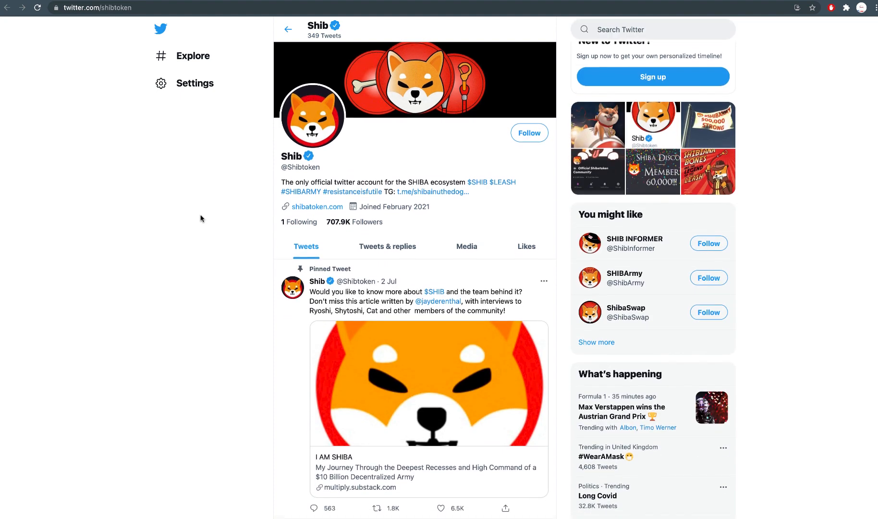
Step: Switch the Shib profile to Tweets & replies and scroll to CoinGecko's Top 10 Trending Coins retweet
click(386, 229)
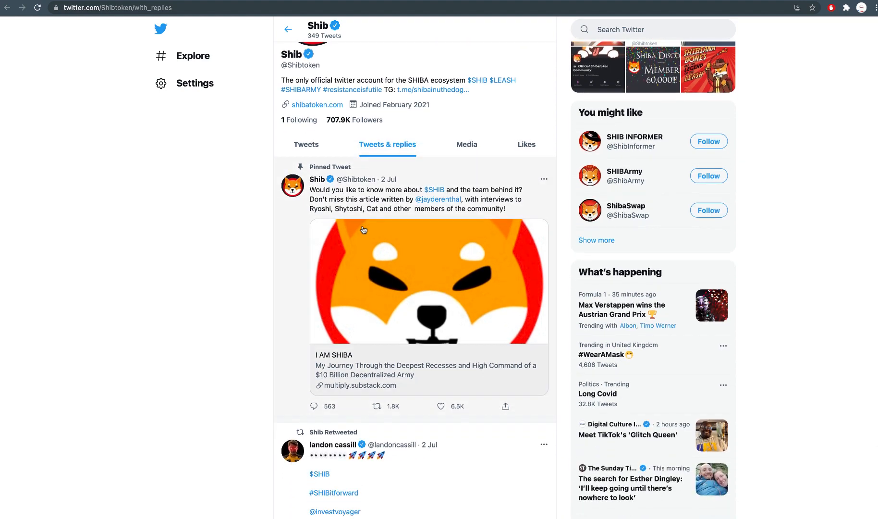
scroll(down, 3)
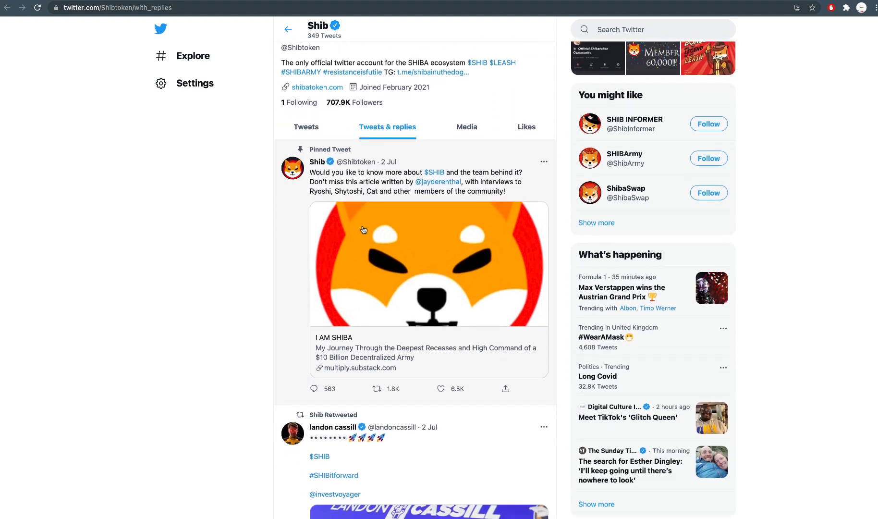
scroll(down, 3)
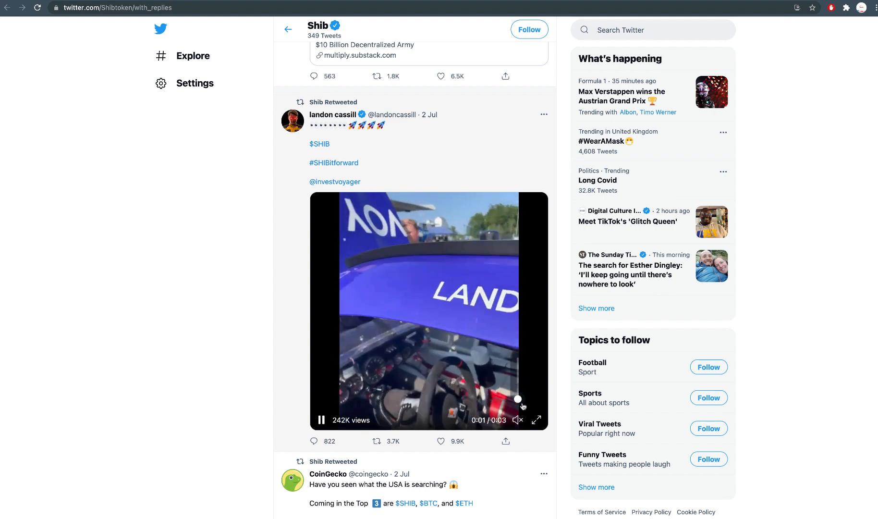
scroll(down, 3)
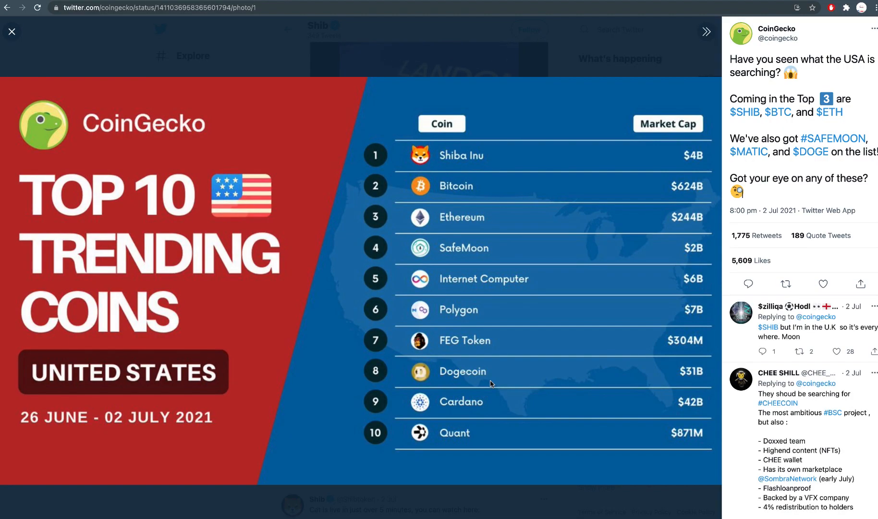
mouse_move(488, 391)
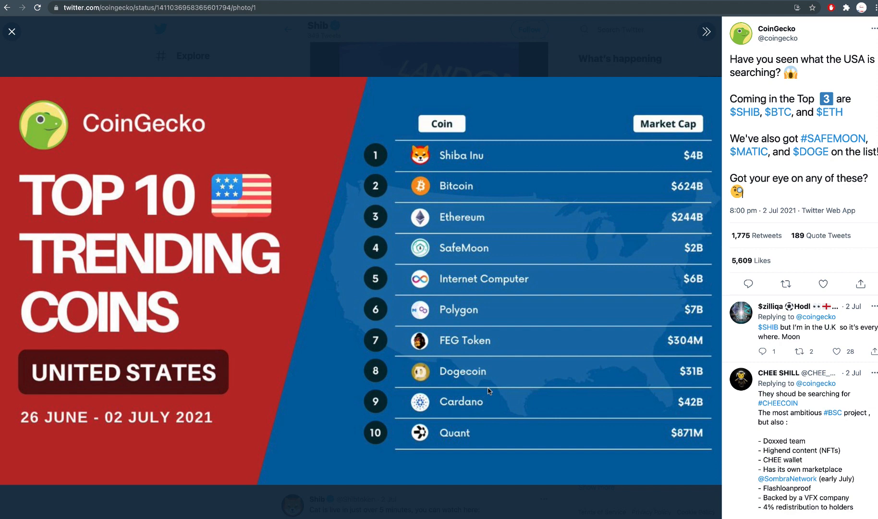